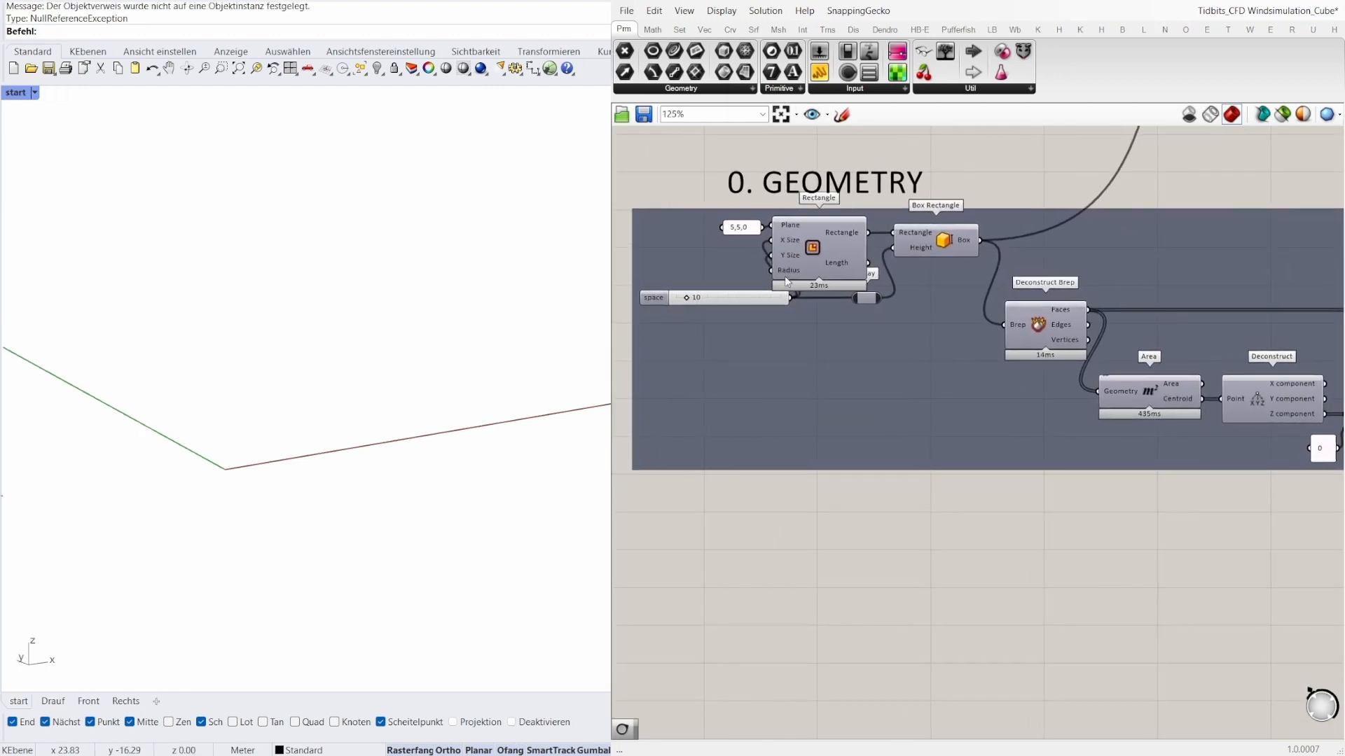
pyautogui.moveTo(787, 375)
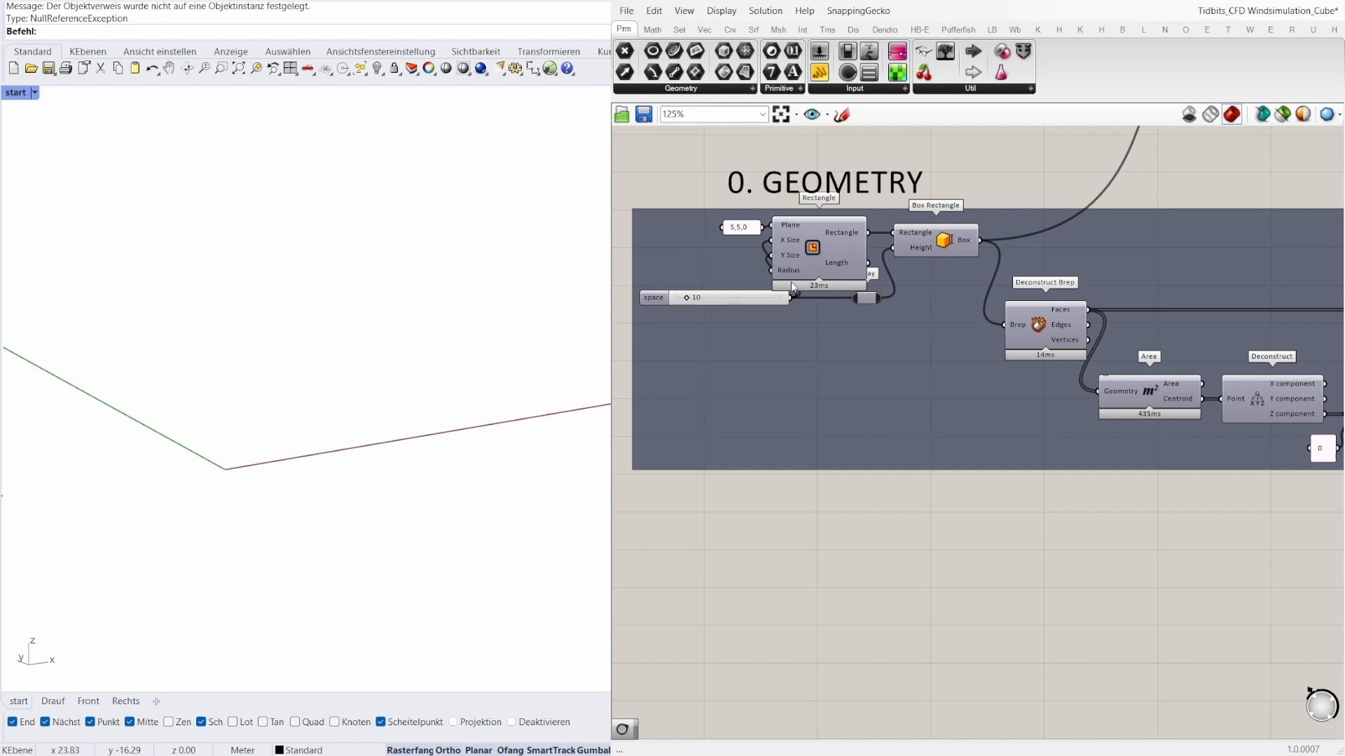
pyautogui.moveTo(811, 199)
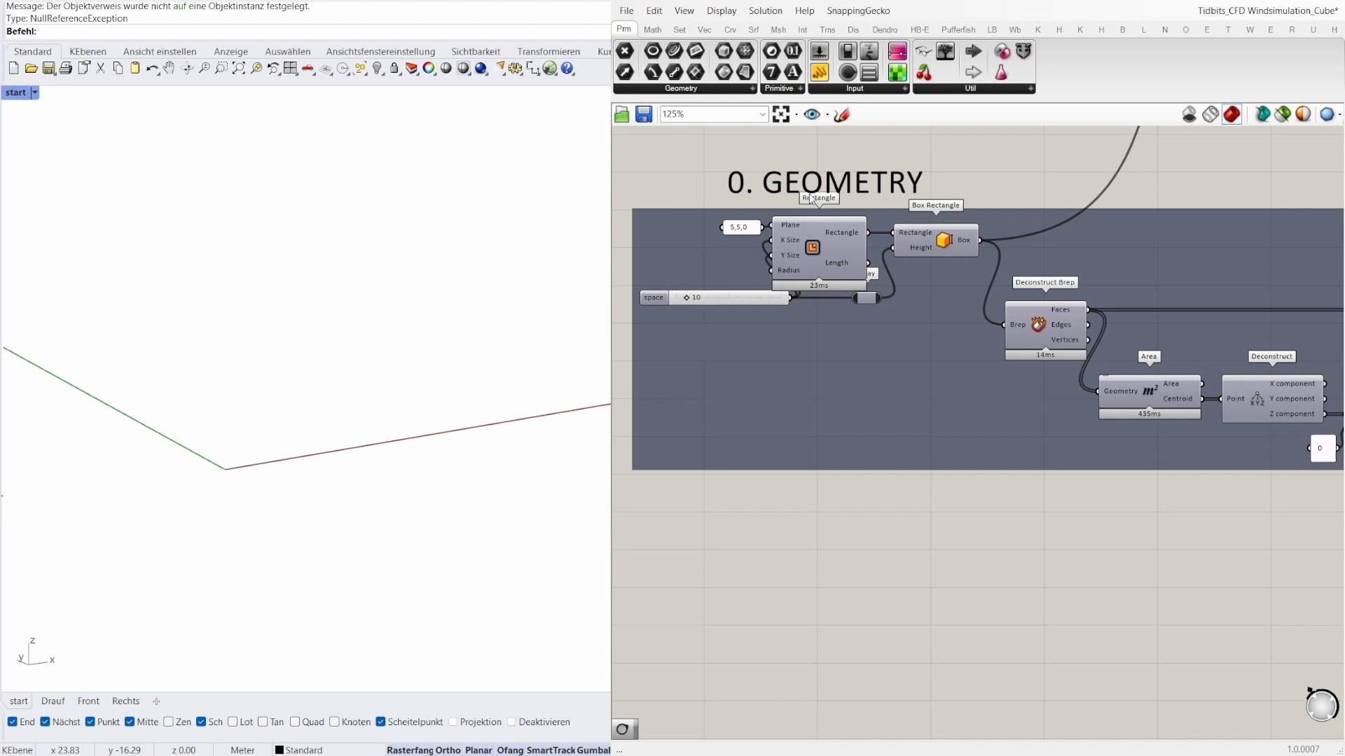
pyautogui.moveTo(1112, 310)
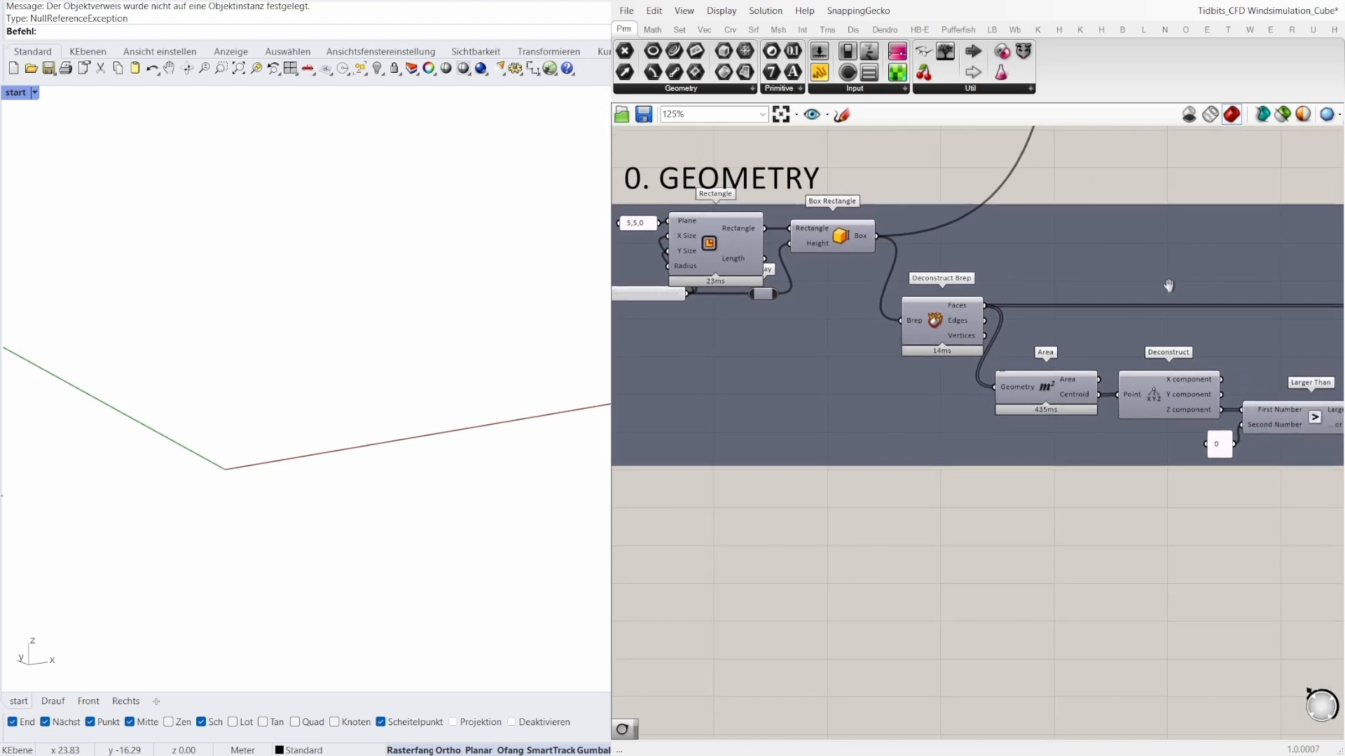
# Step: Pan the canvas to bring the Larger Than face-height comparison into view
pyautogui.moveTo(1168, 285); pyautogui.dragTo(909, 364)
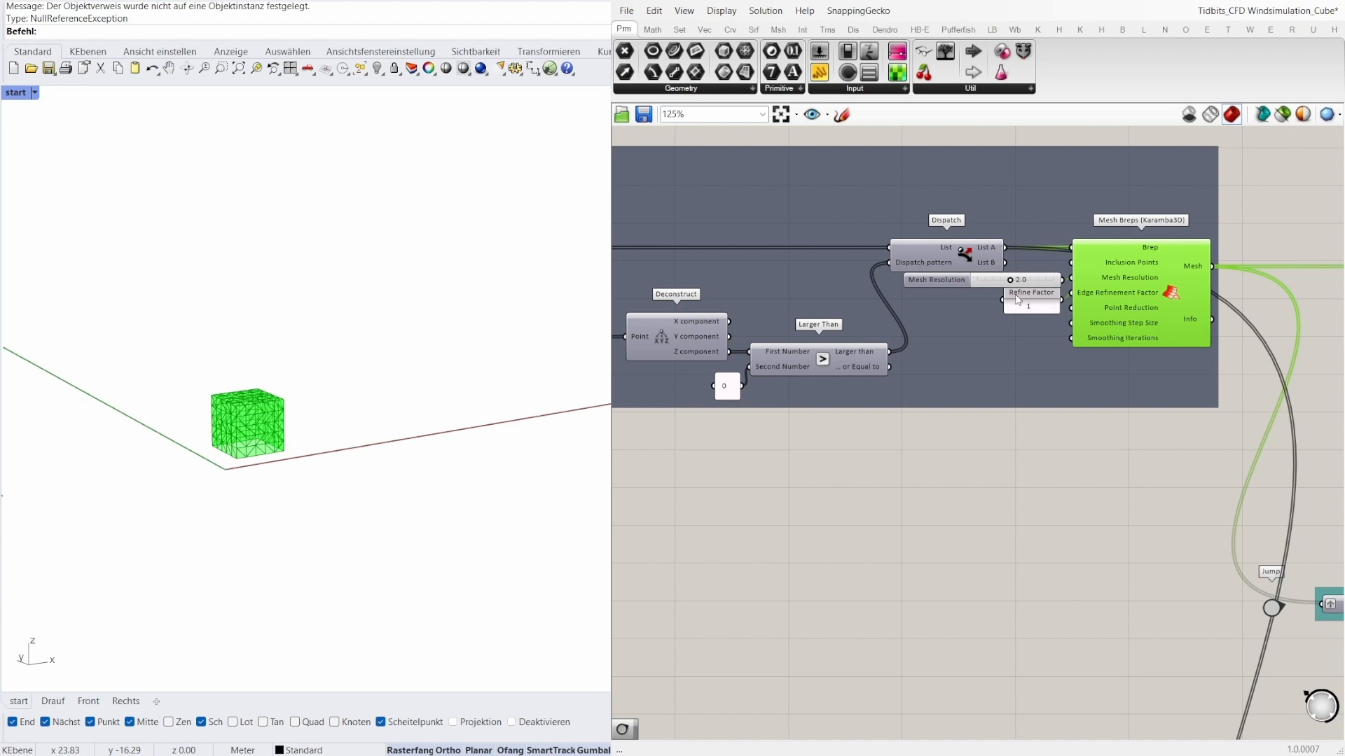
pyautogui.moveTo(935, 286)
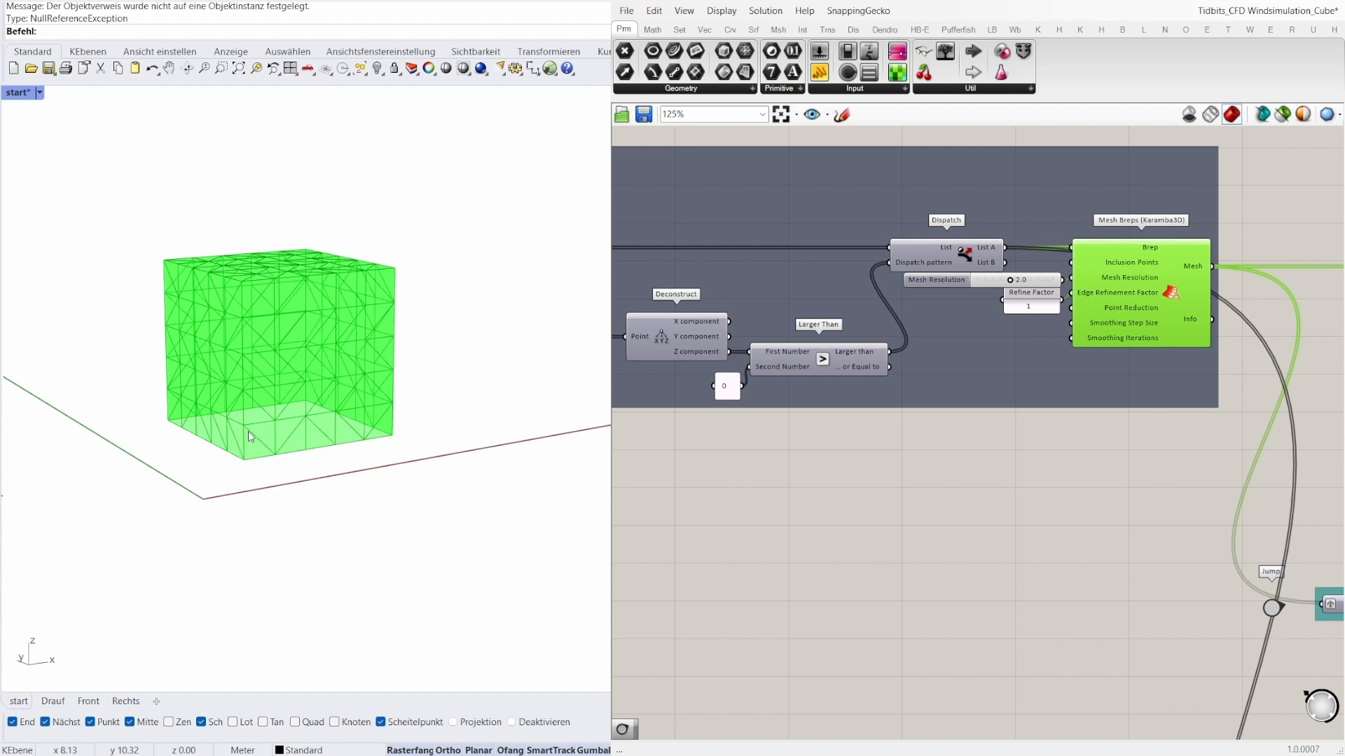
pyautogui.moveTo(262, 451)
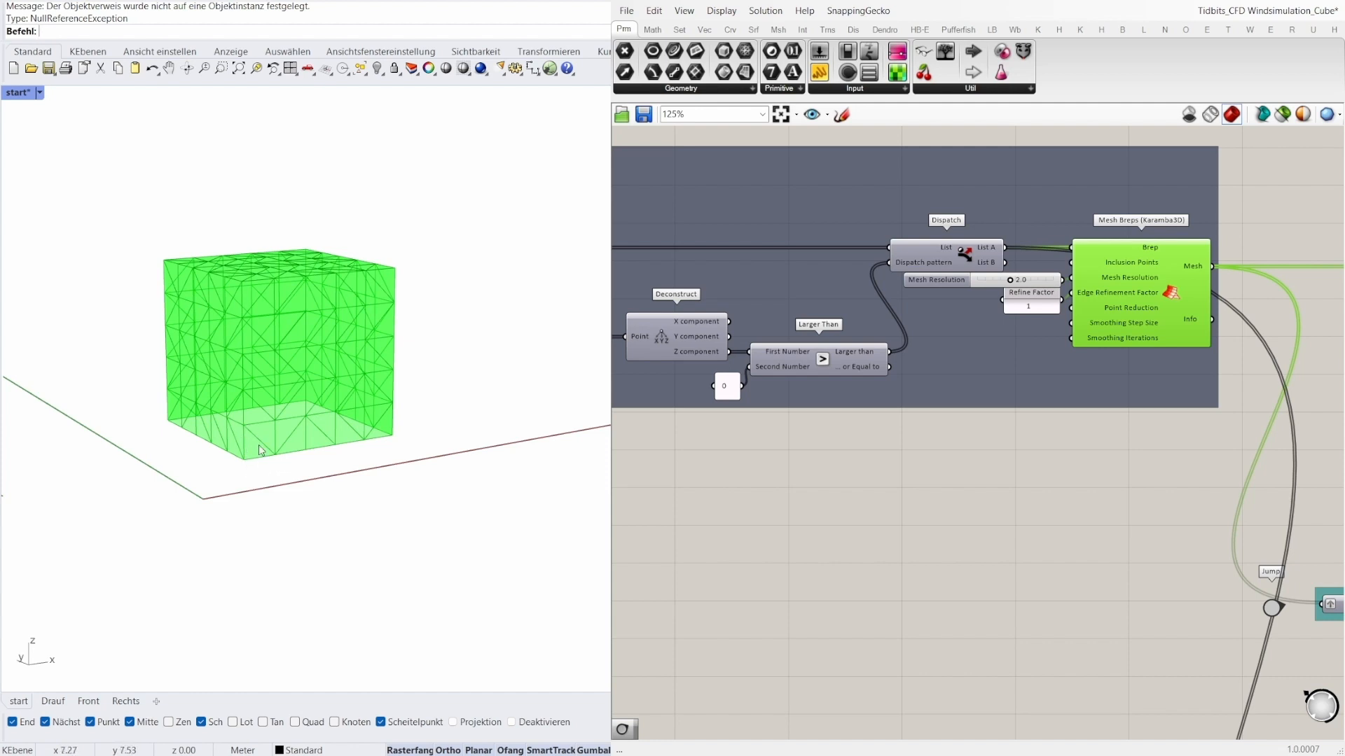
pyautogui.moveTo(1152, 327)
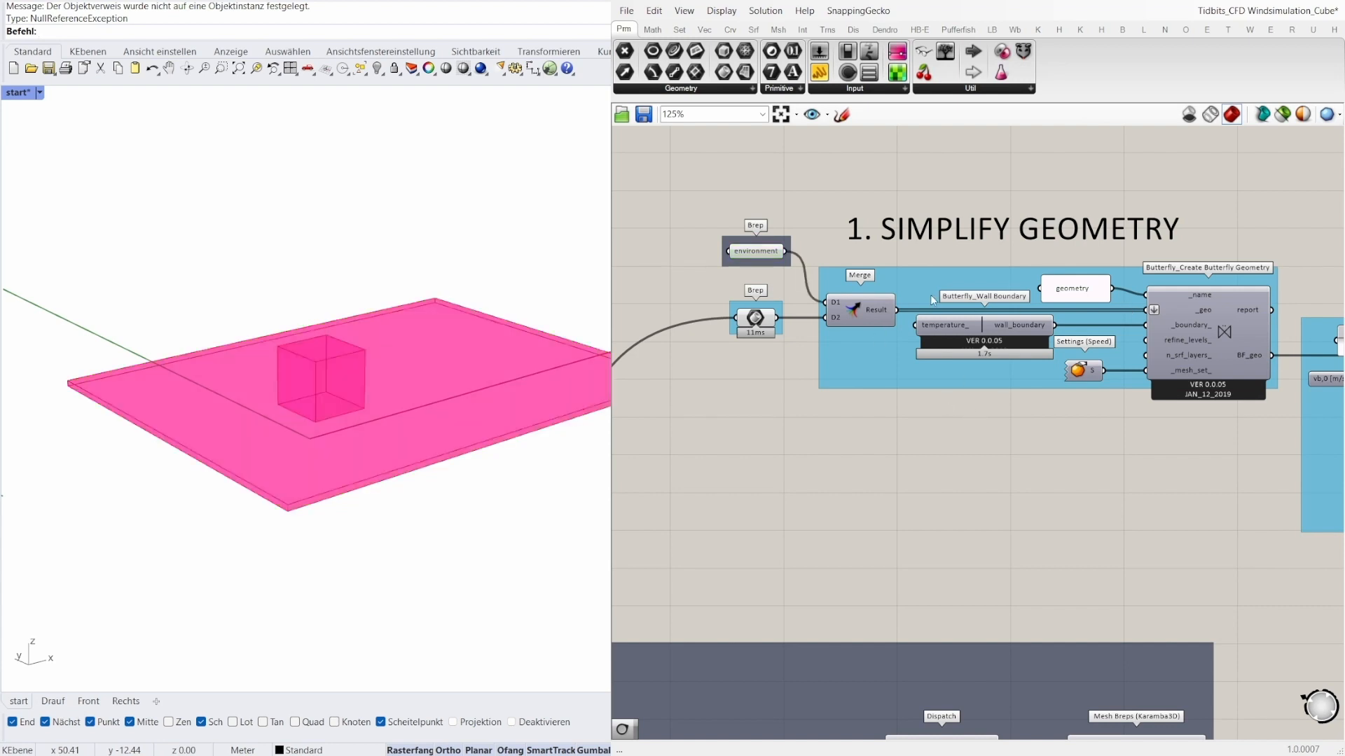
pyautogui.moveTo(1022, 333)
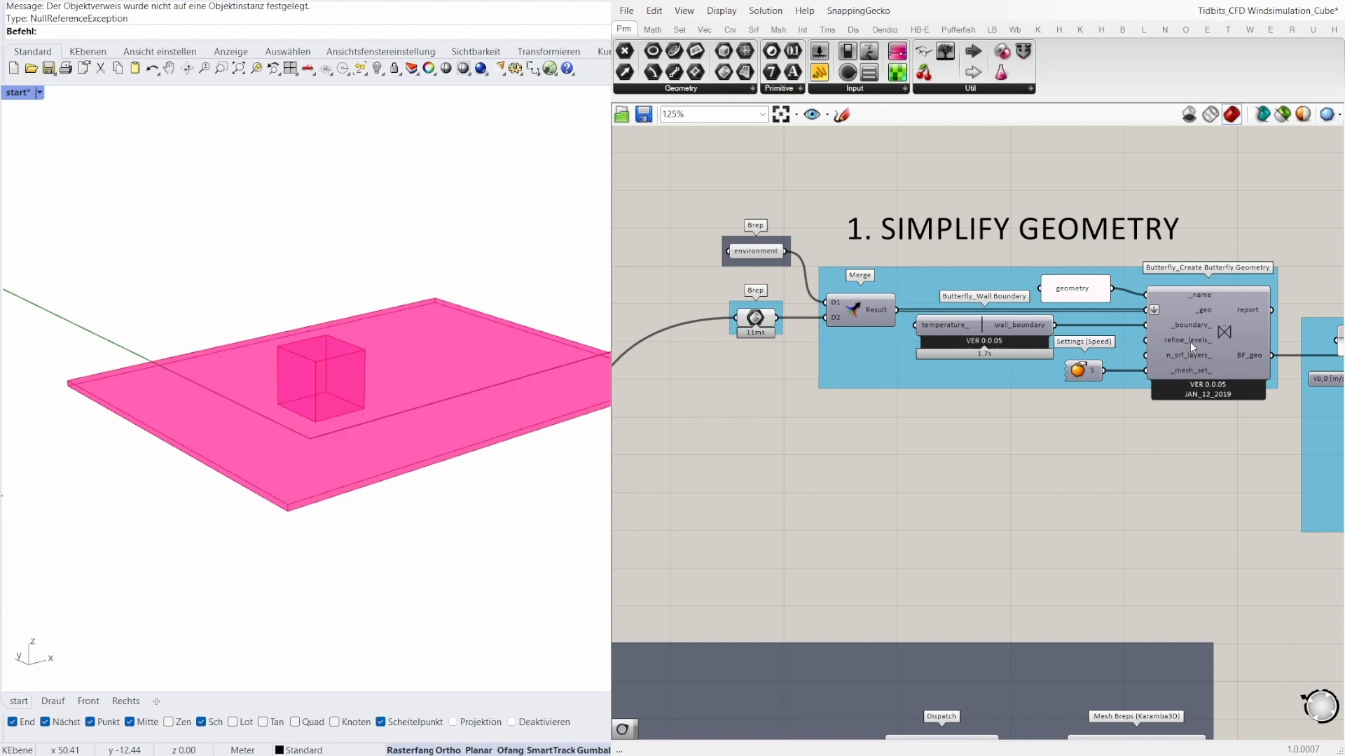
pyautogui.moveTo(1222, 460)
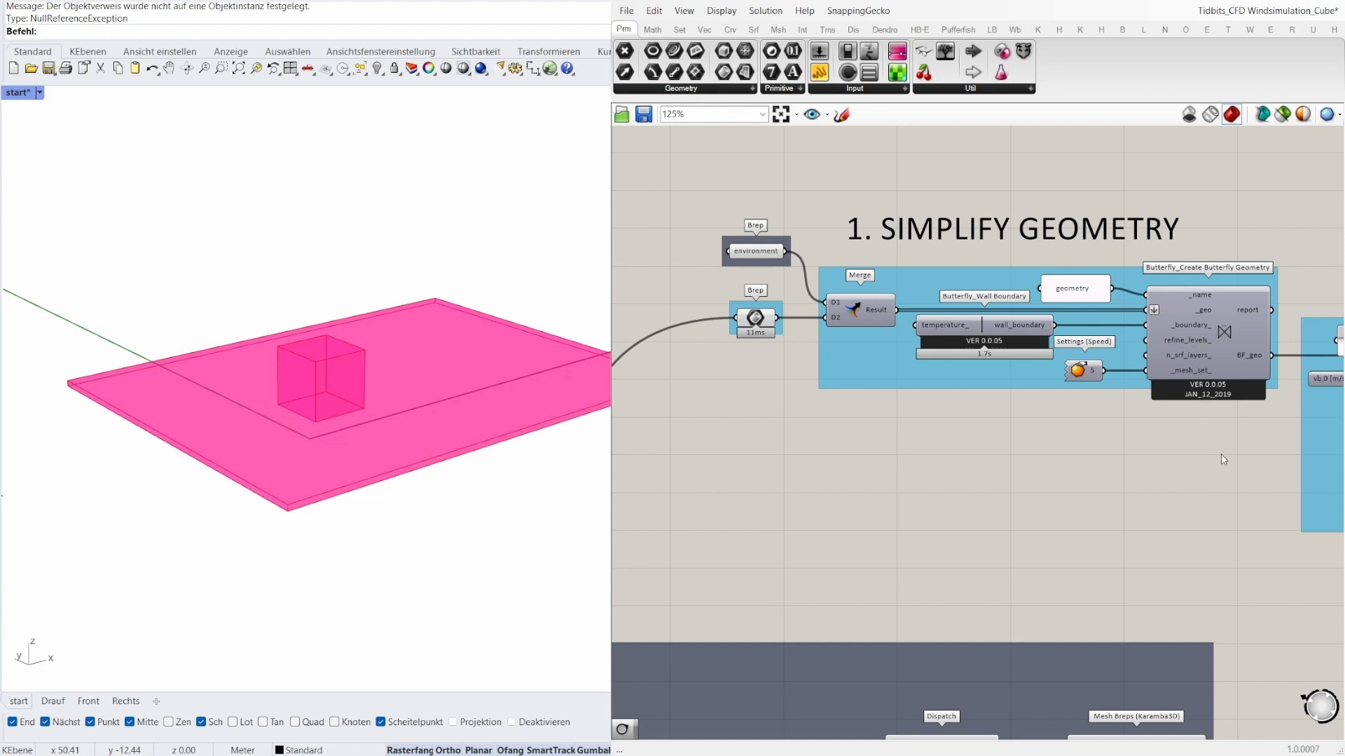
pyautogui.moveTo(1213, 449)
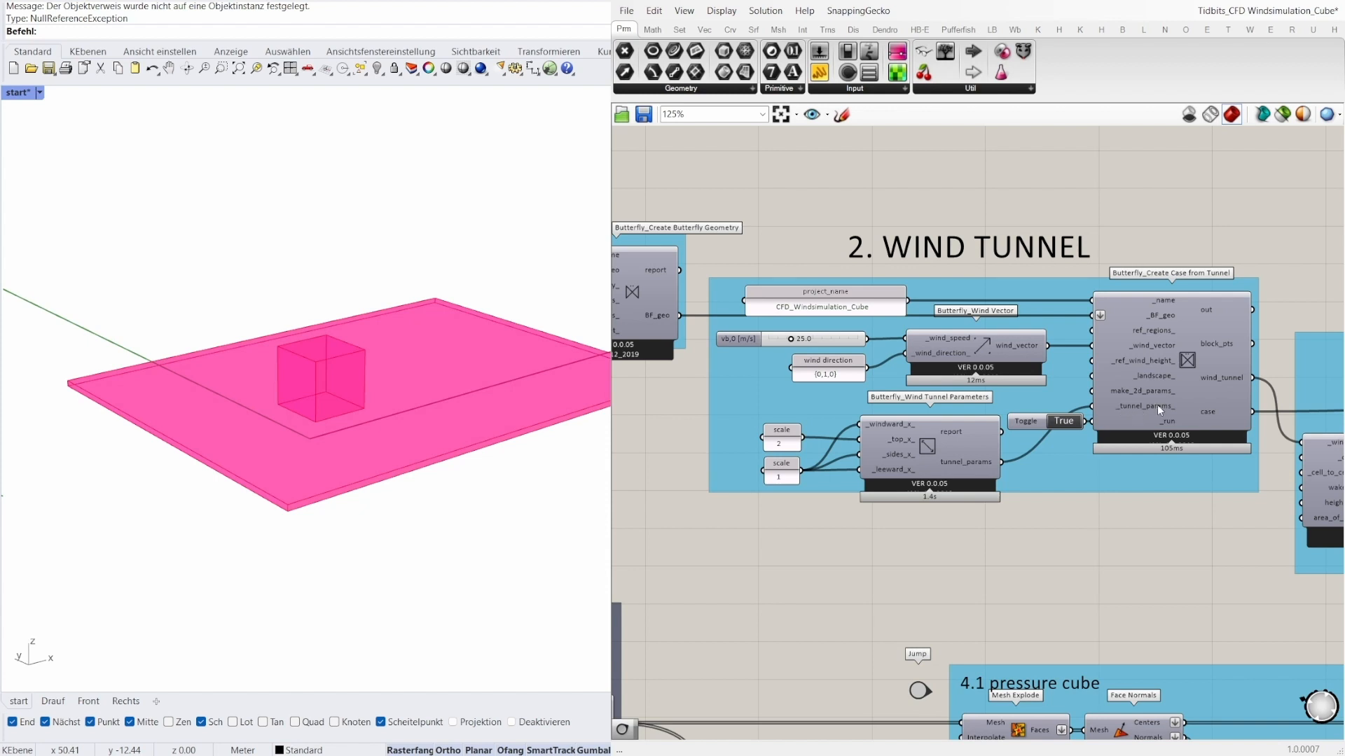
pyautogui.moveTo(1110, 405)
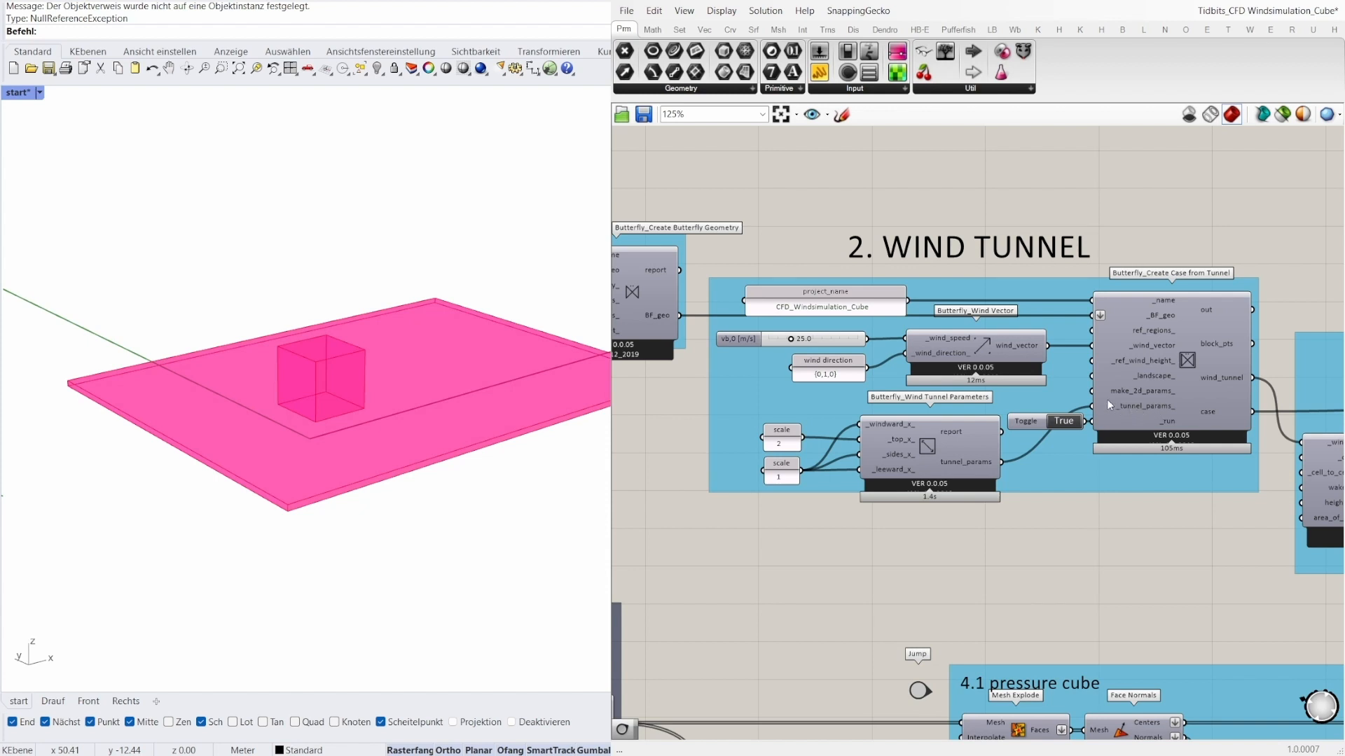
pyautogui.moveTo(986, 352)
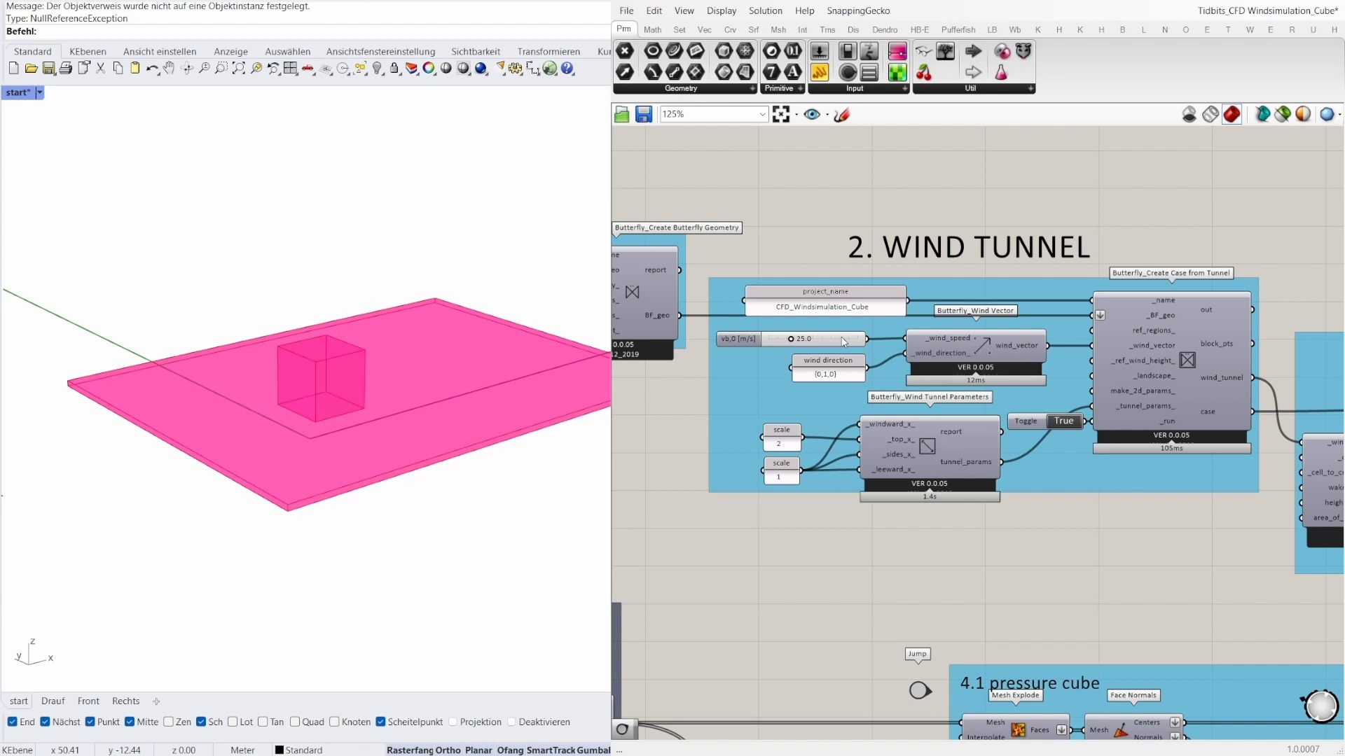
pyautogui.moveTo(841, 381)
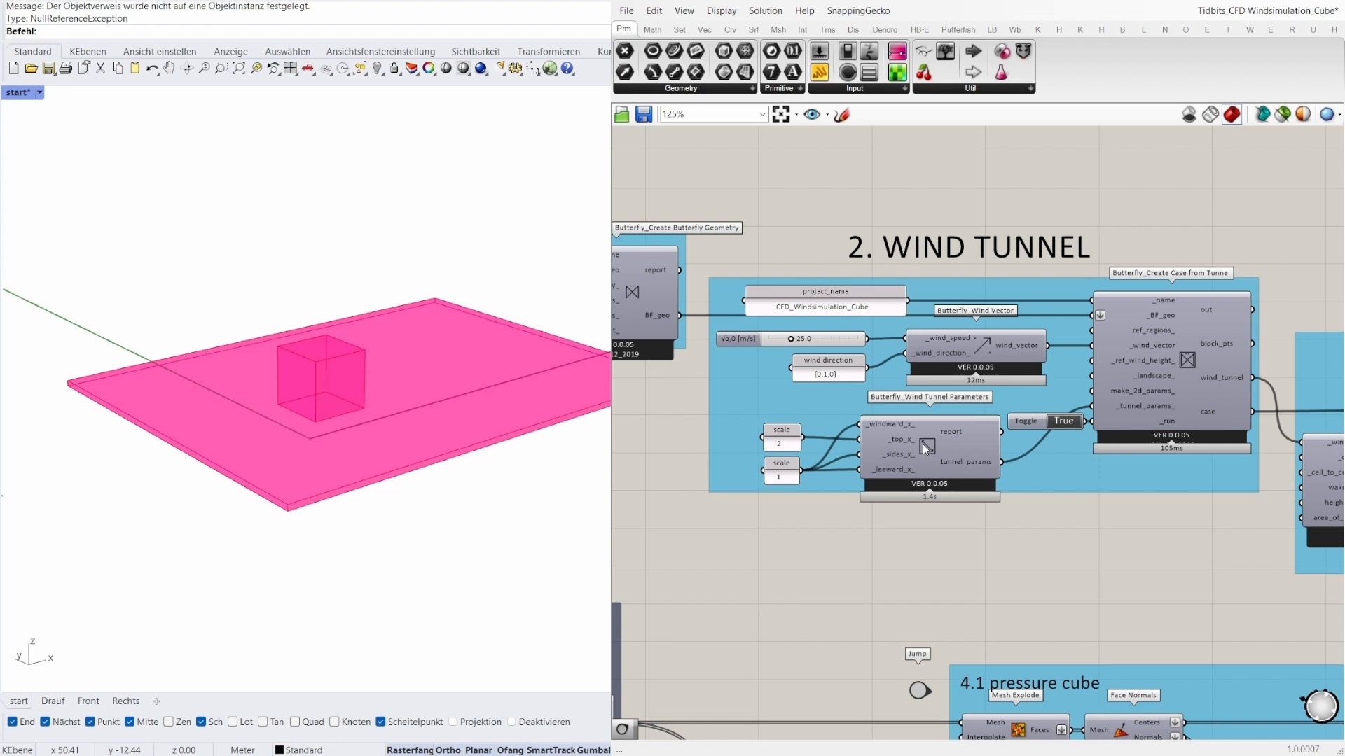
pyautogui.moveTo(878, 449)
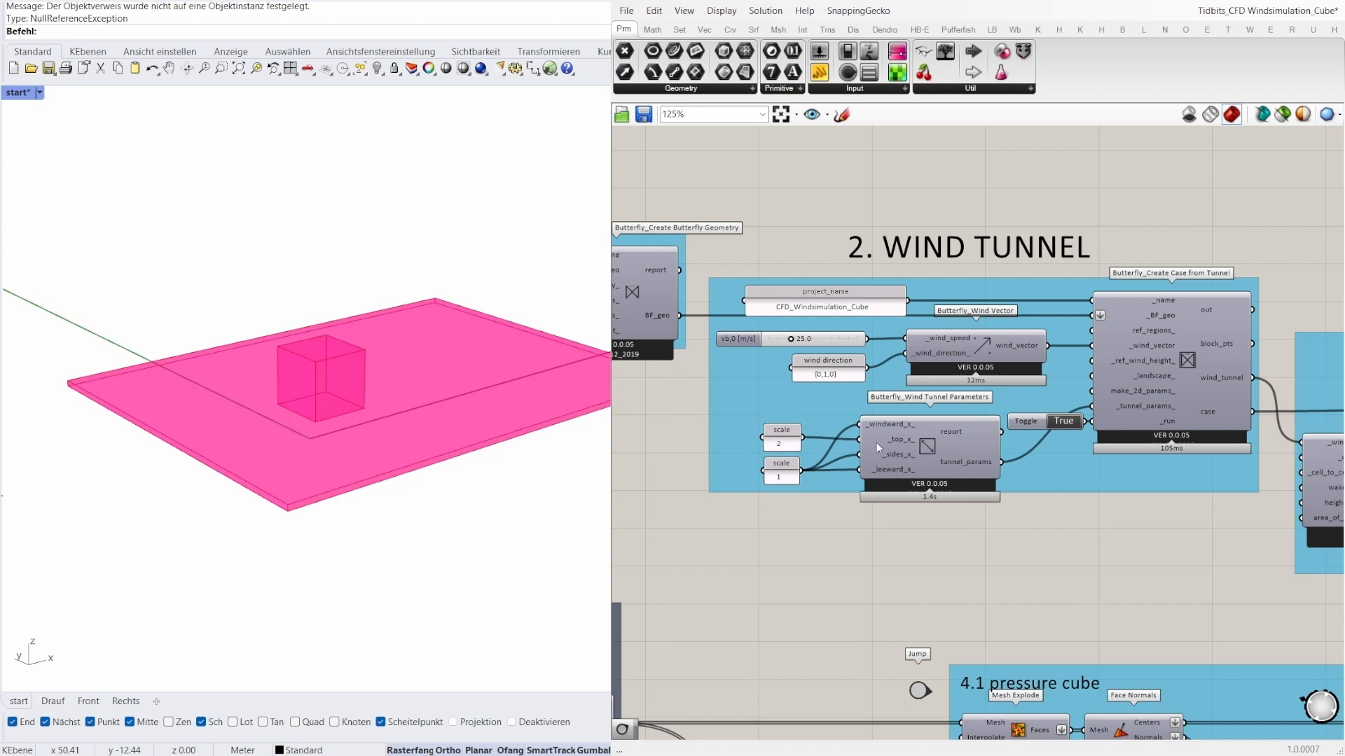
pyautogui.moveTo(788, 472)
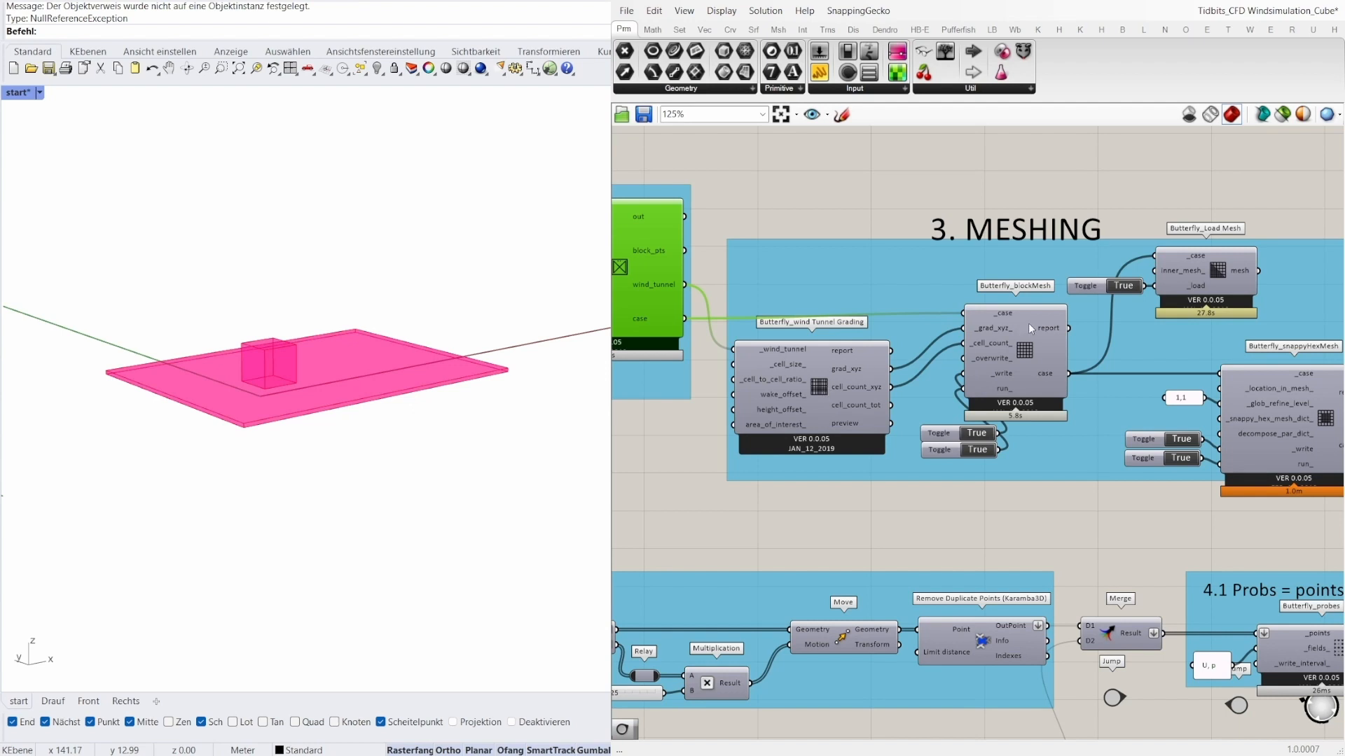
pyautogui.moveTo(1043, 309)
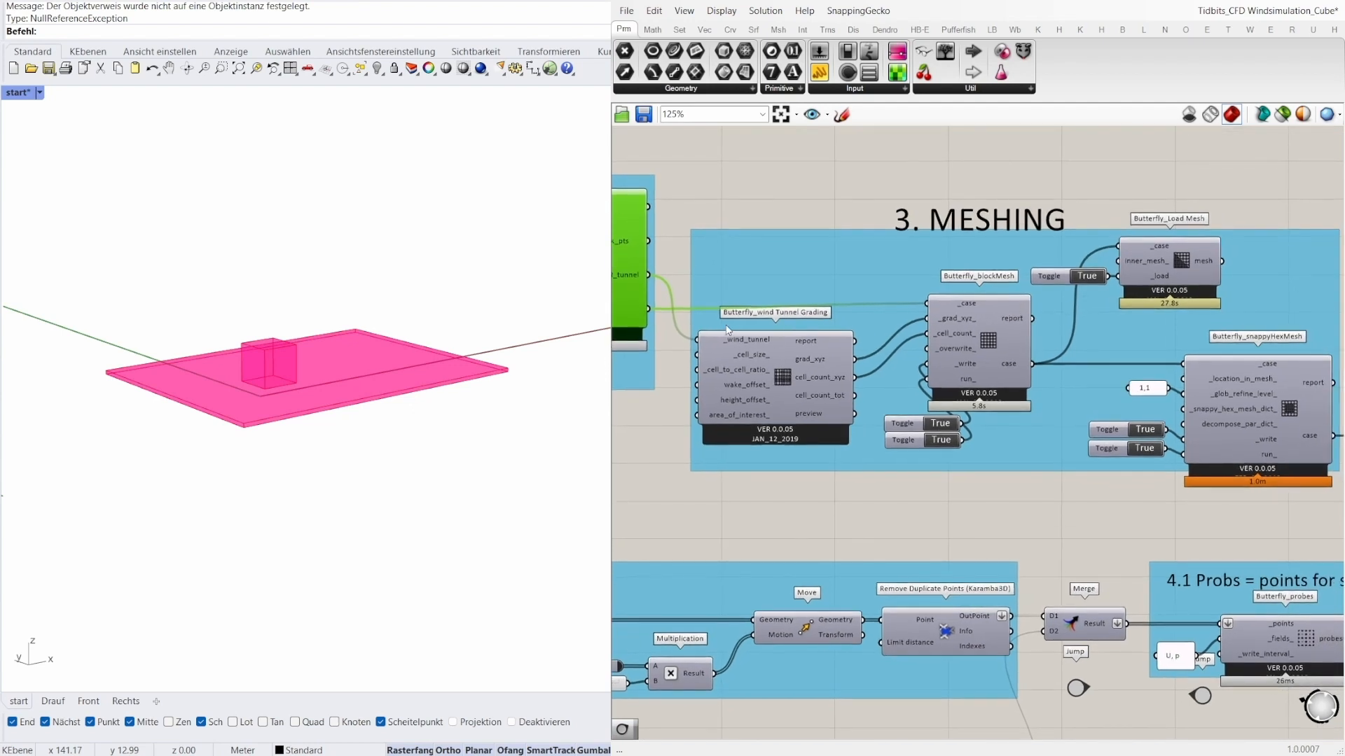
pyautogui.moveTo(1209, 355)
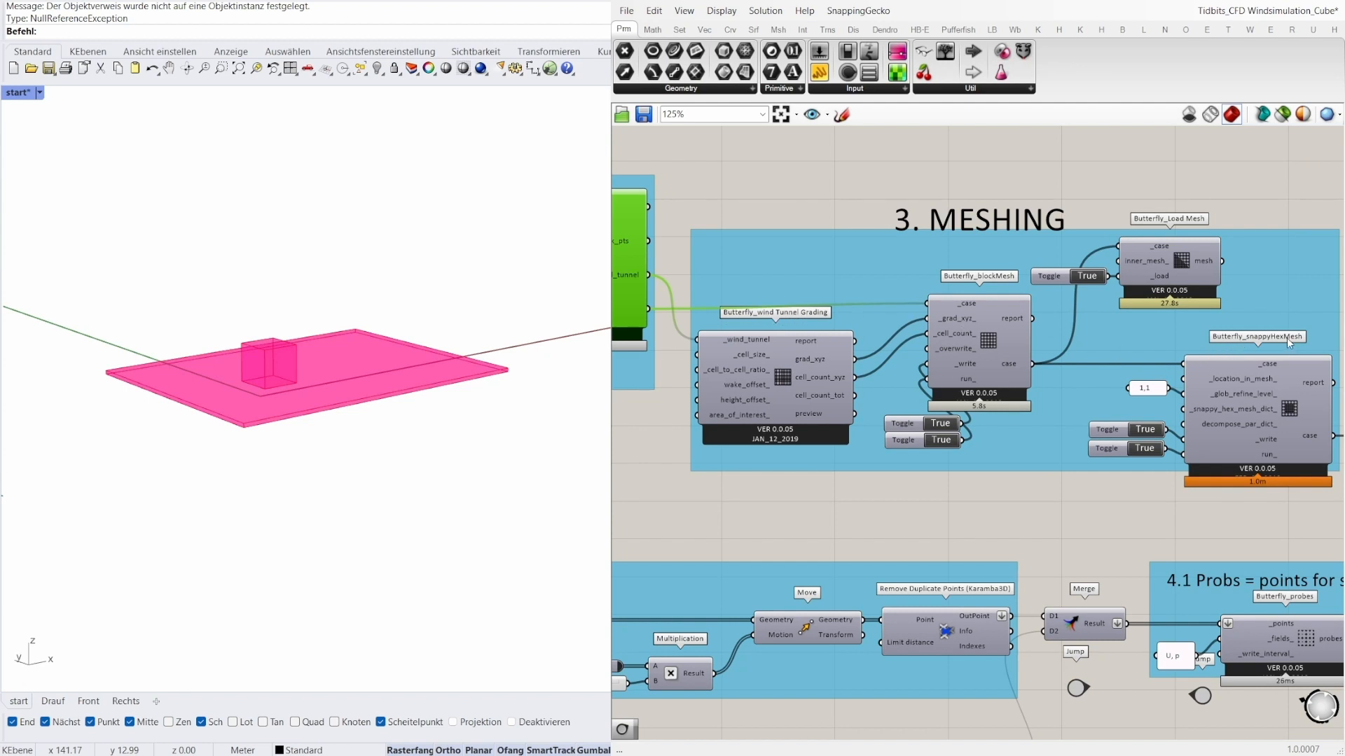
pyautogui.moveTo(1184, 264)
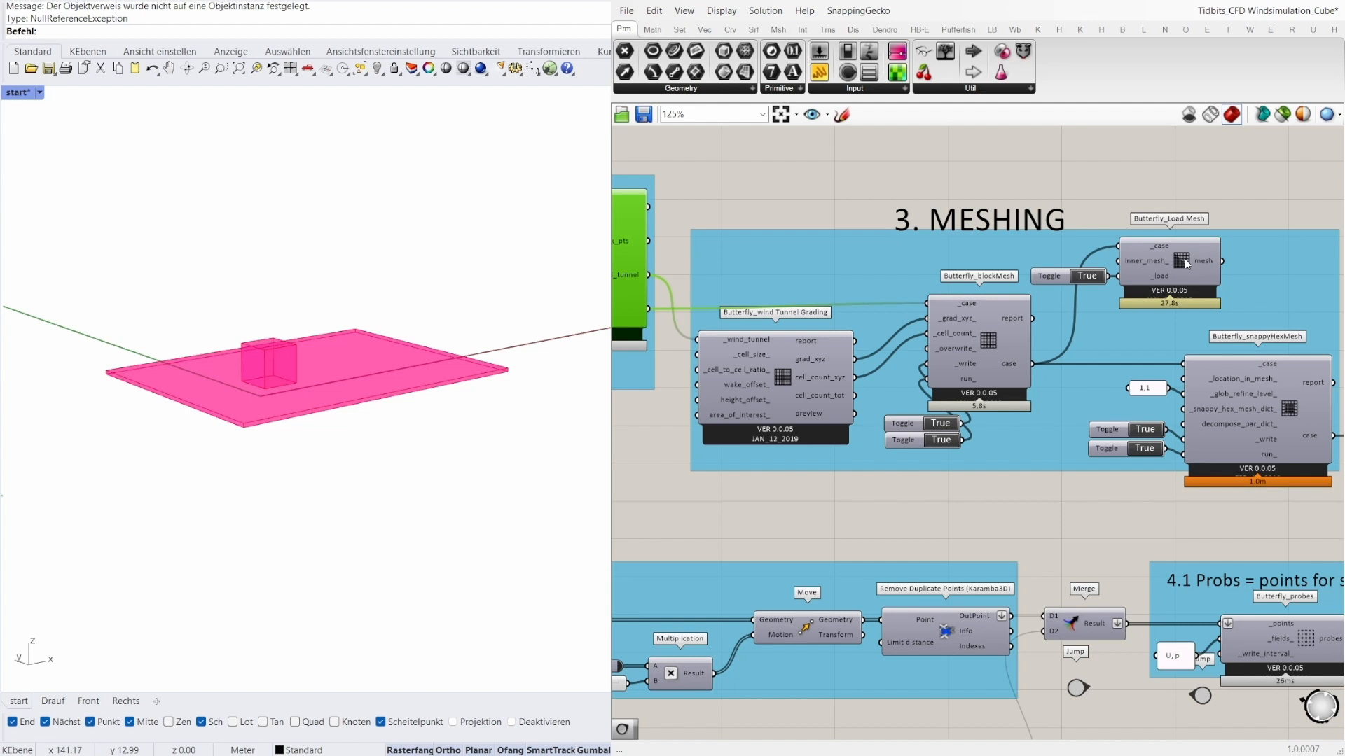
pyautogui.moveTo(1123, 289)
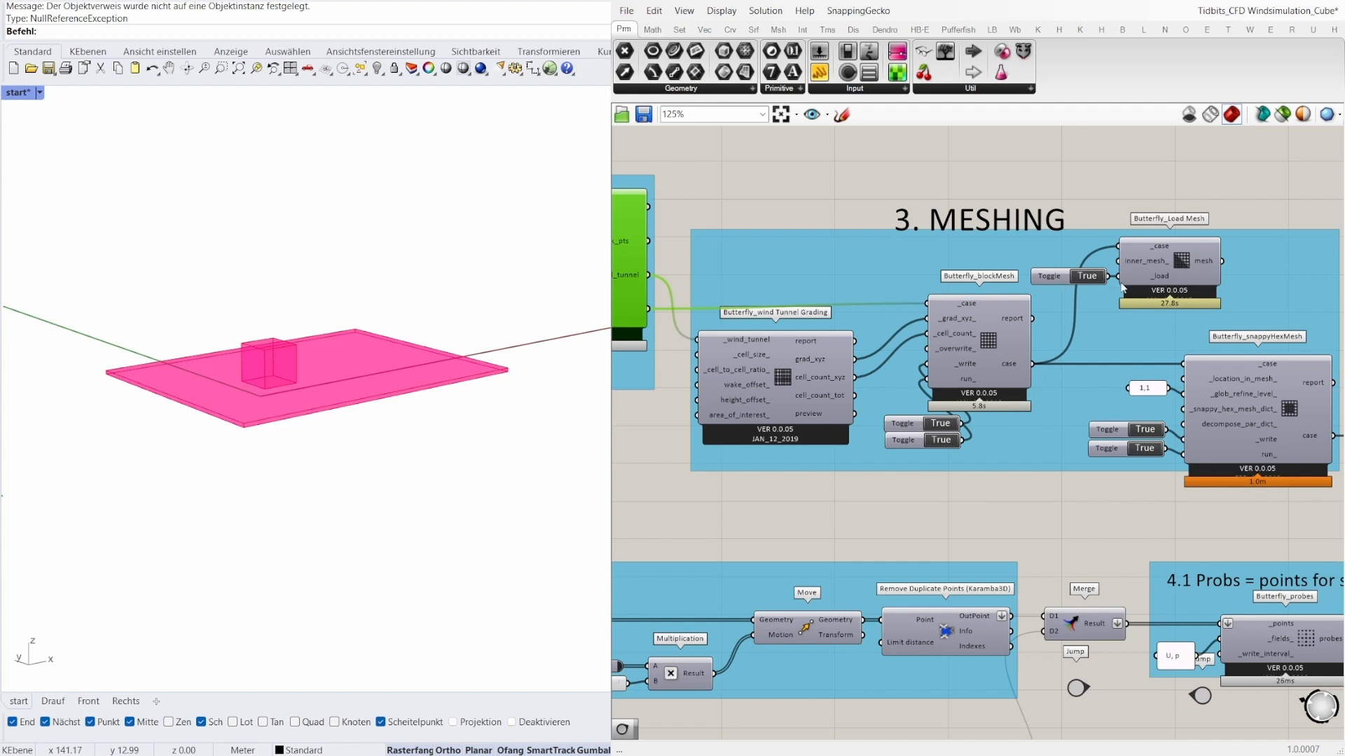
pyautogui.moveTo(1136, 254)
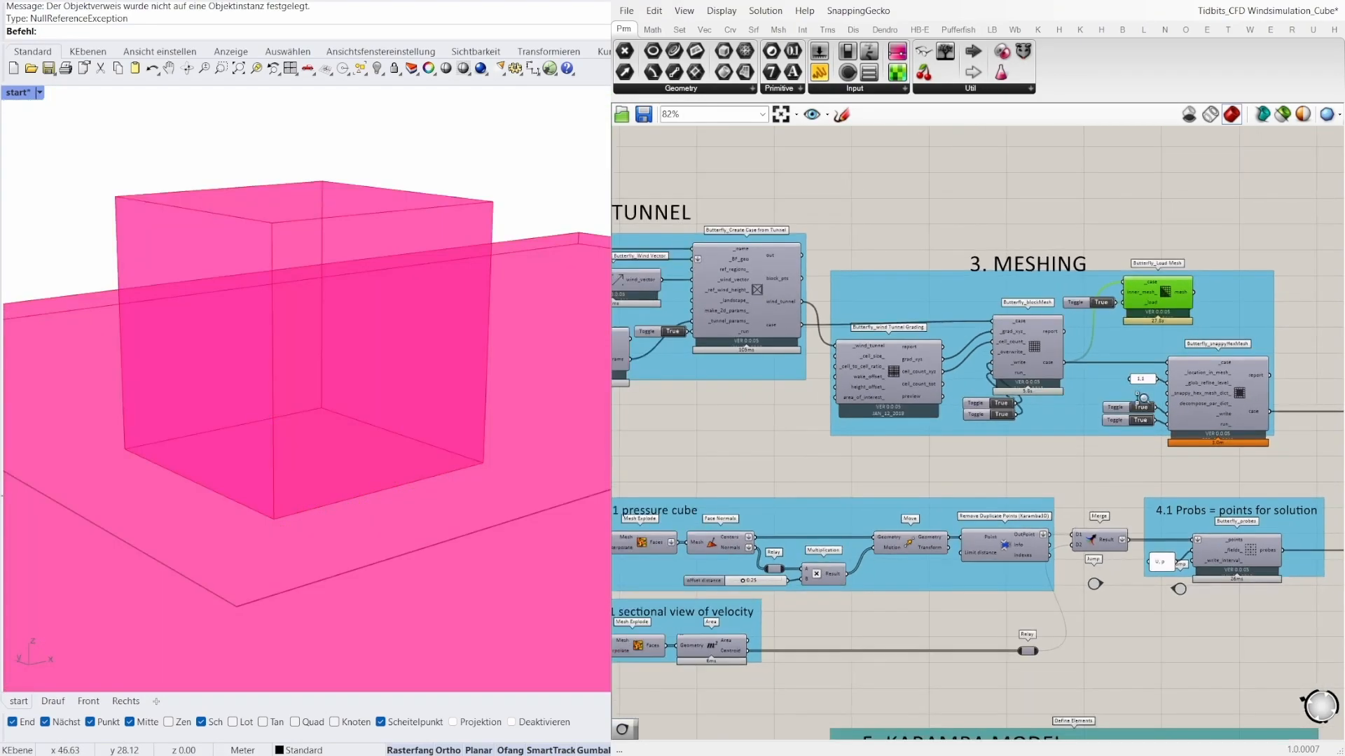
# Step: Zoom the canvas out over the 3. MESHING group's blockMesh, snappyHexMesh and Load Mesh steps
pyautogui.scroll(-3)
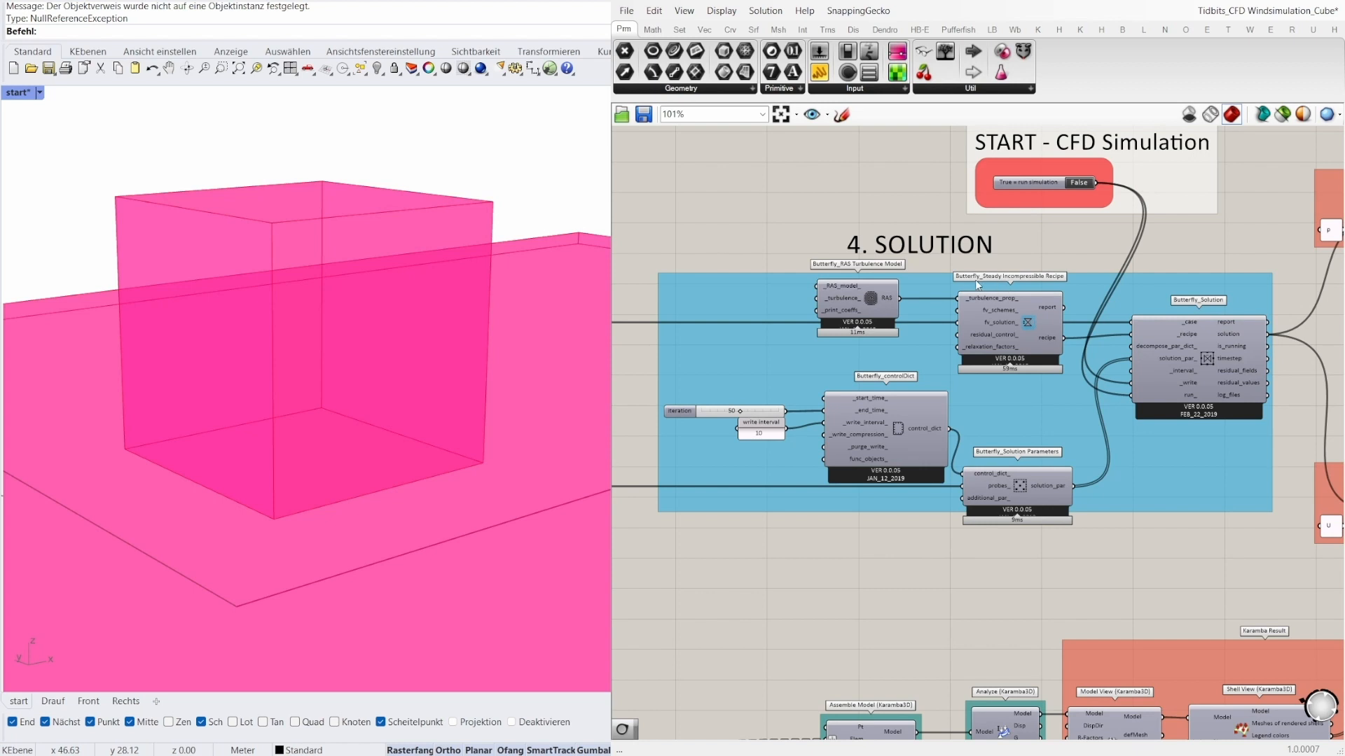
pyautogui.moveTo(1031, 285)
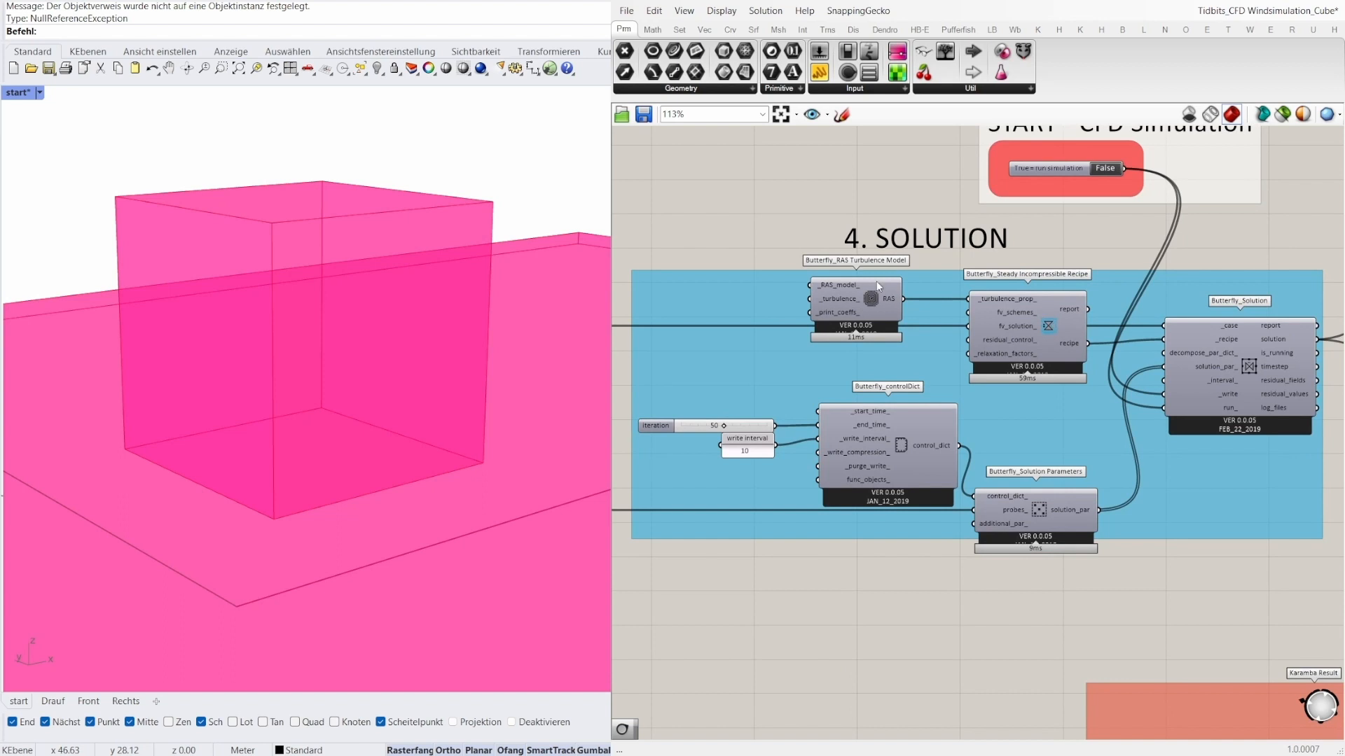
pyautogui.moveTo(873, 300)
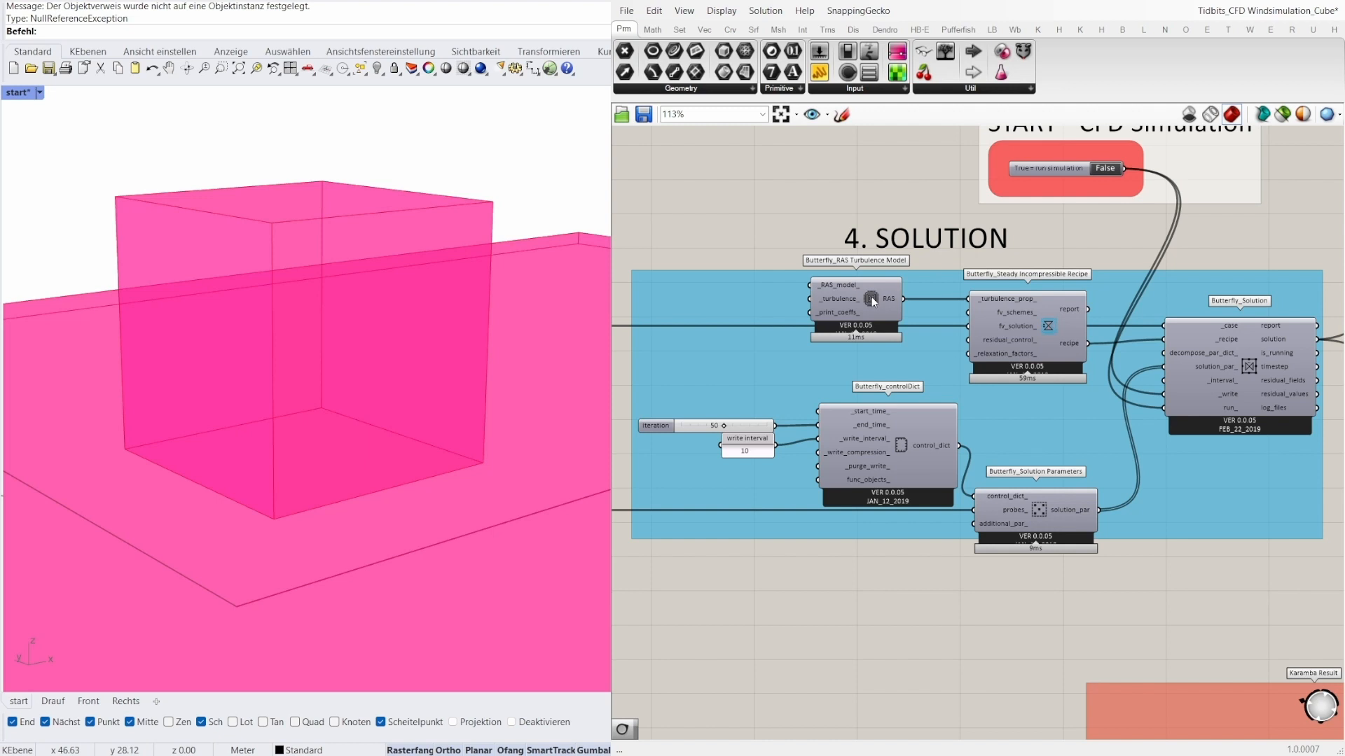
pyautogui.moveTo(870, 286)
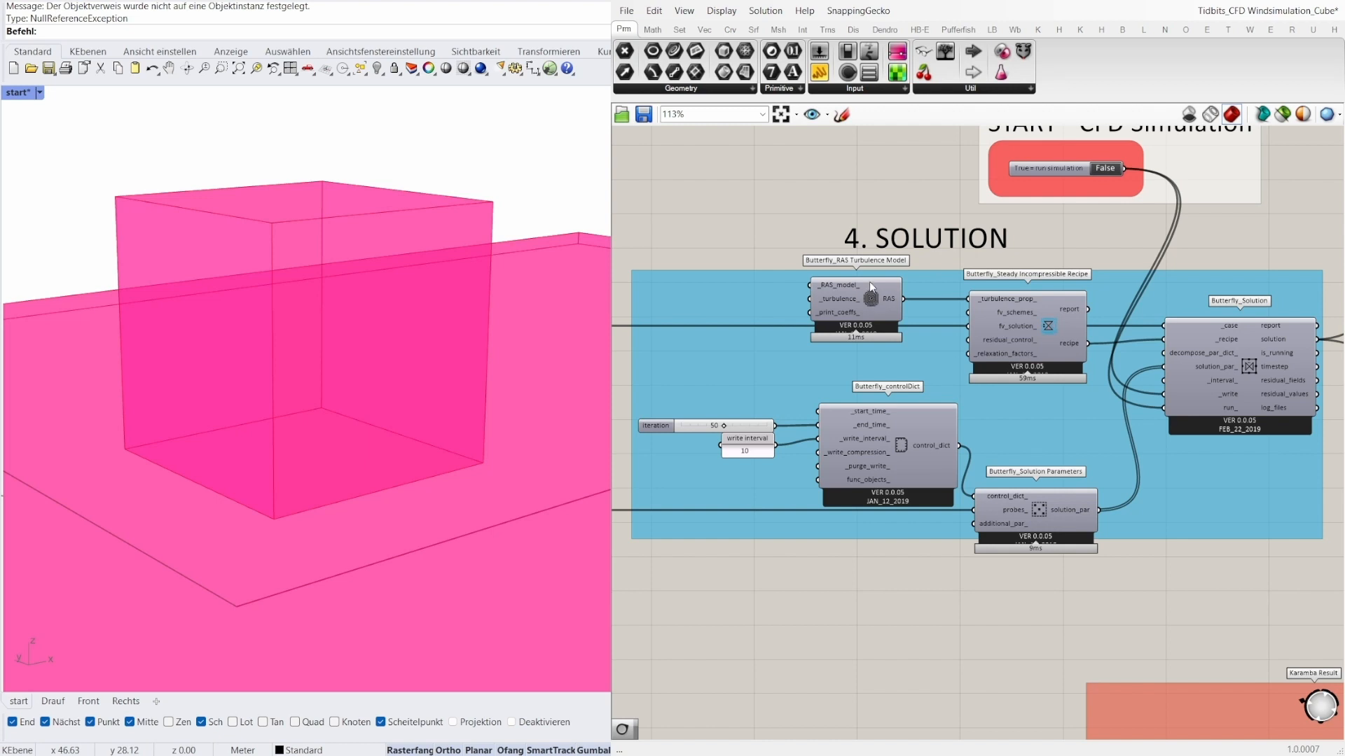
pyautogui.moveTo(914, 408)
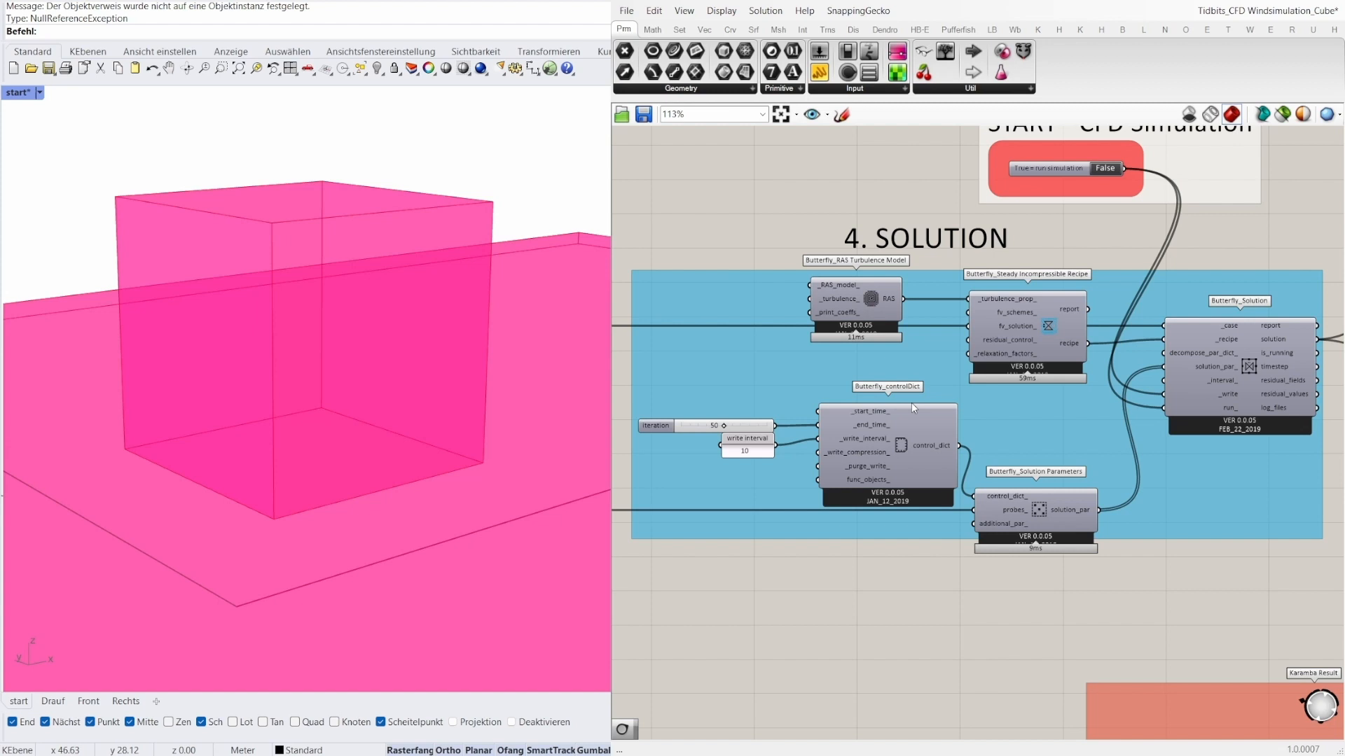
pyautogui.moveTo(995, 485)
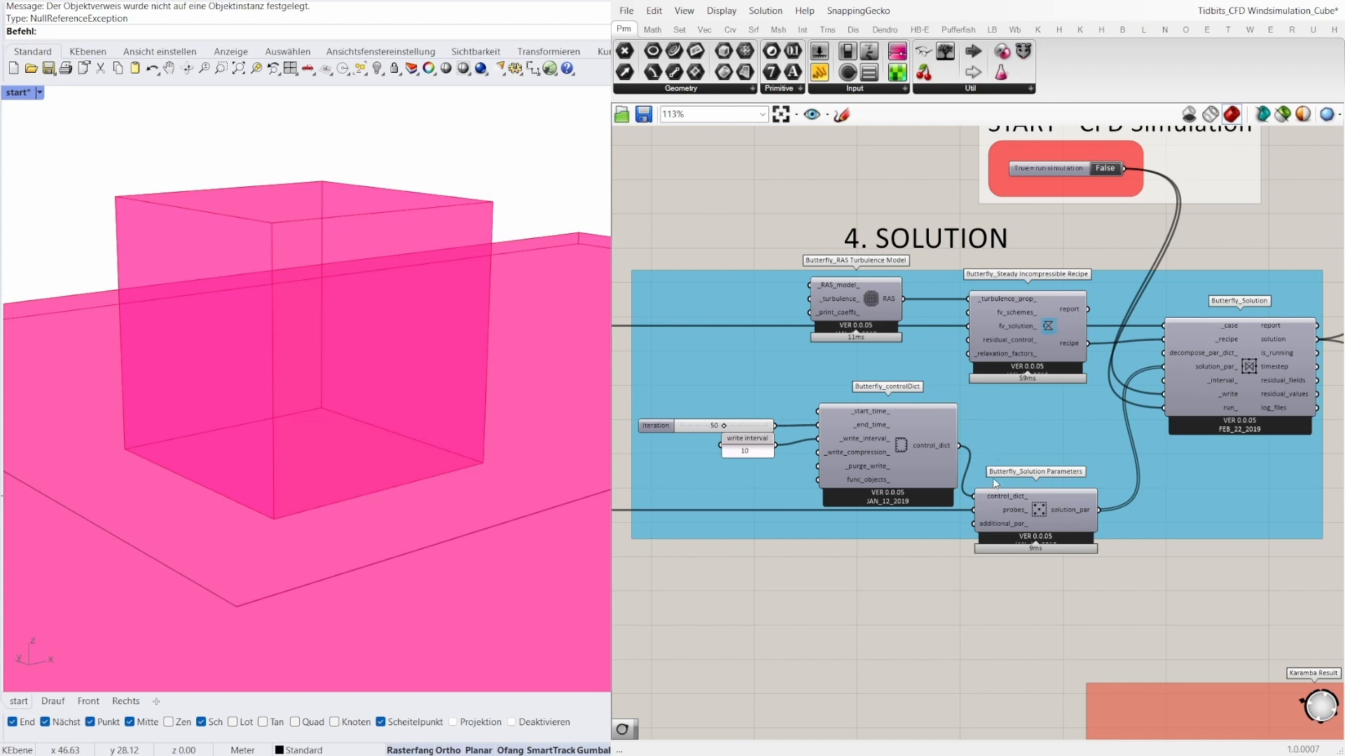
pyautogui.moveTo(1053, 521)
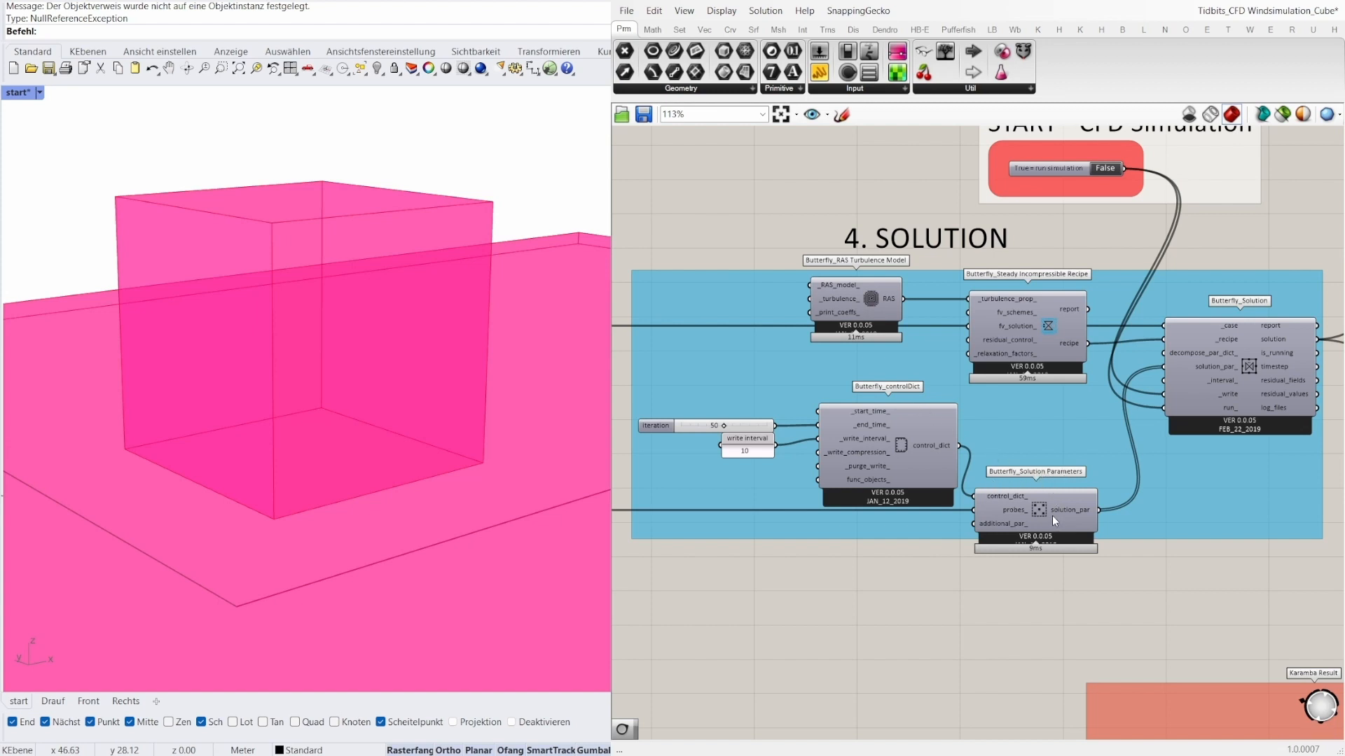
pyautogui.moveTo(860, 395)
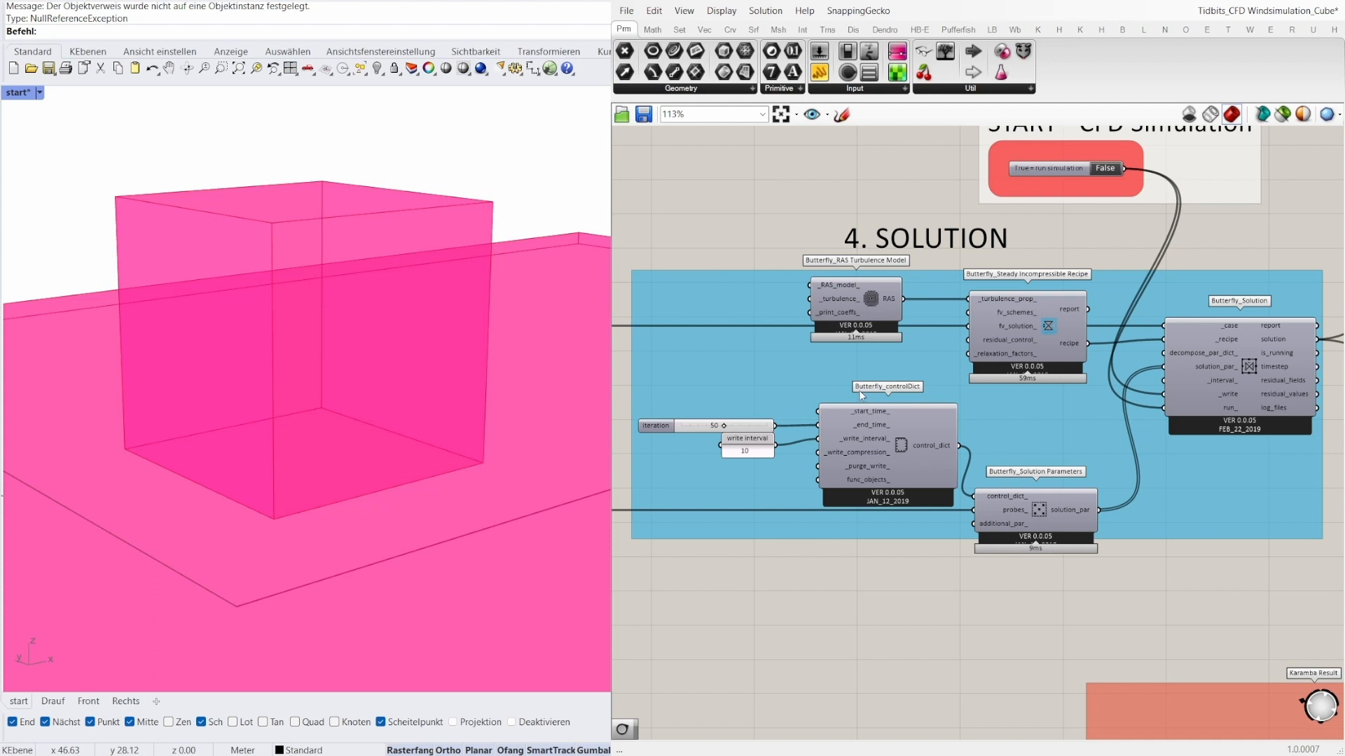
pyautogui.moveTo(874, 450)
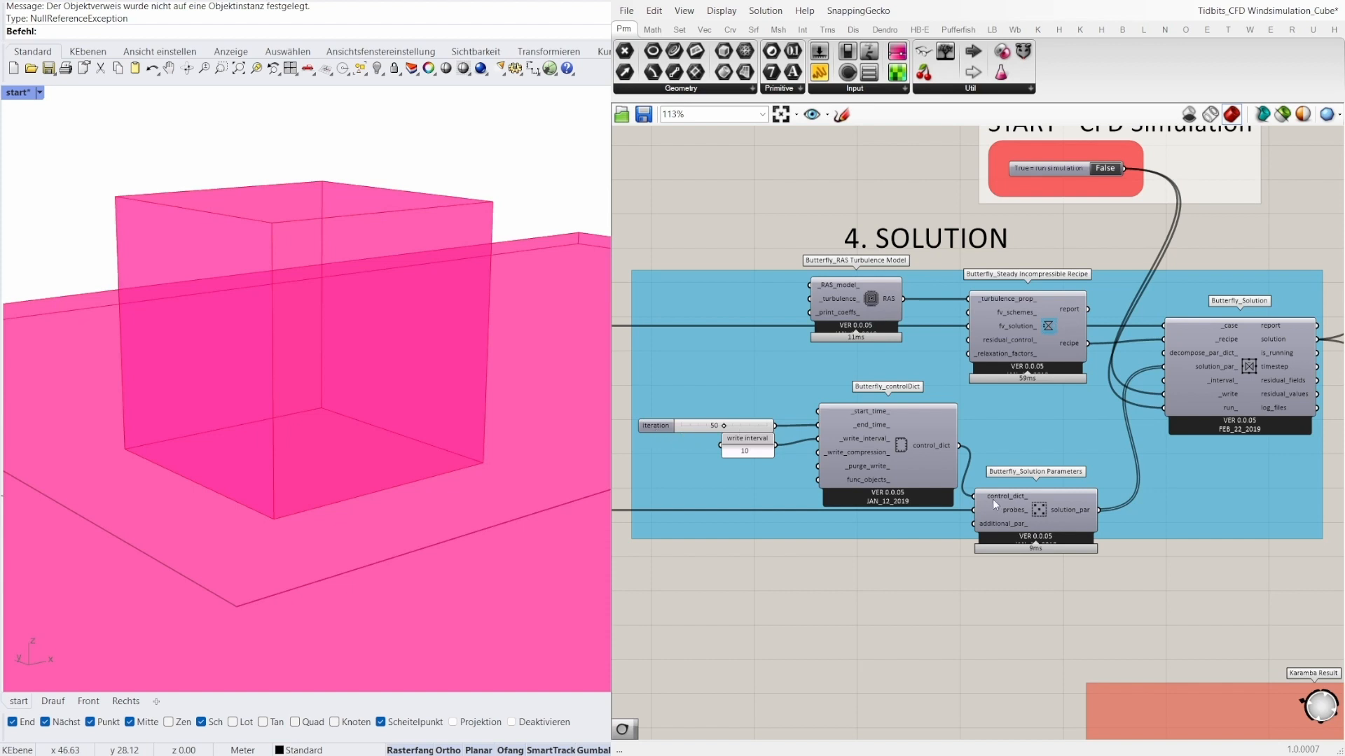
pyautogui.moveTo(1012, 518)
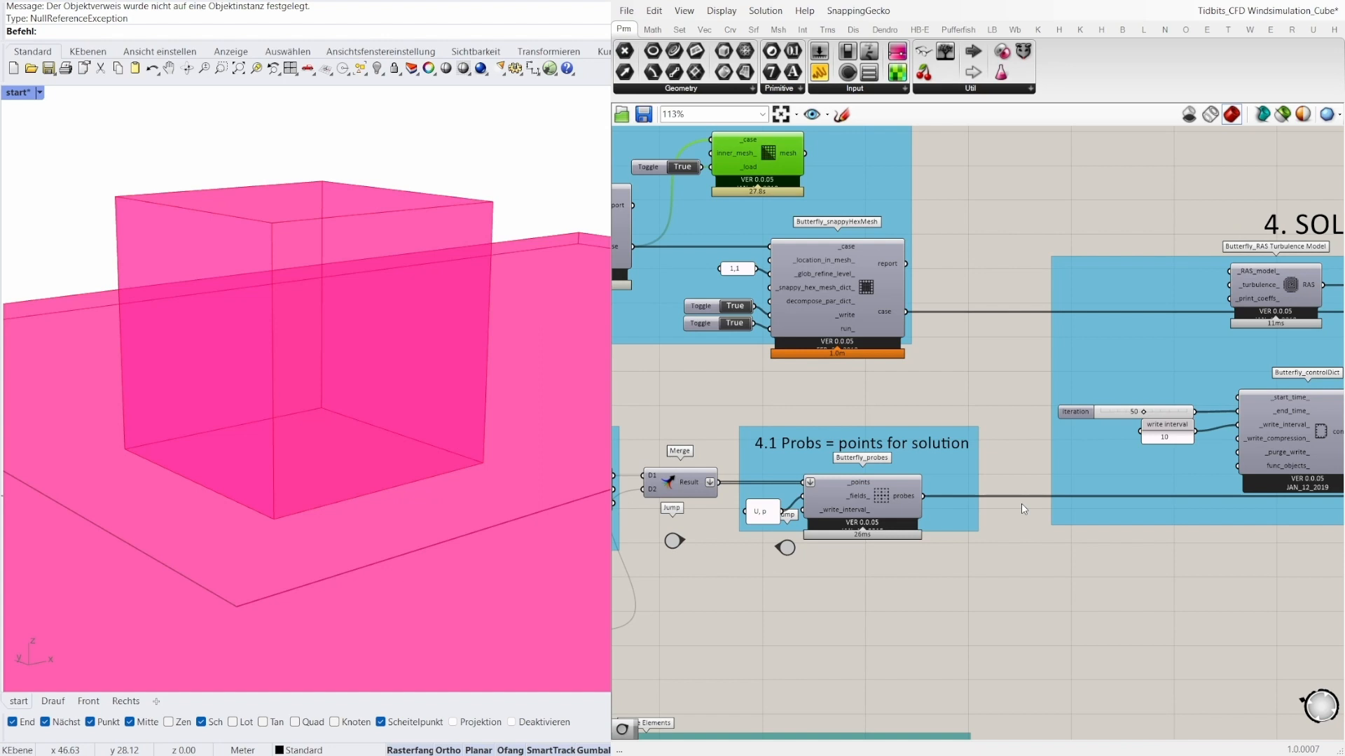
pyautogui.moveTo(1018, 506)
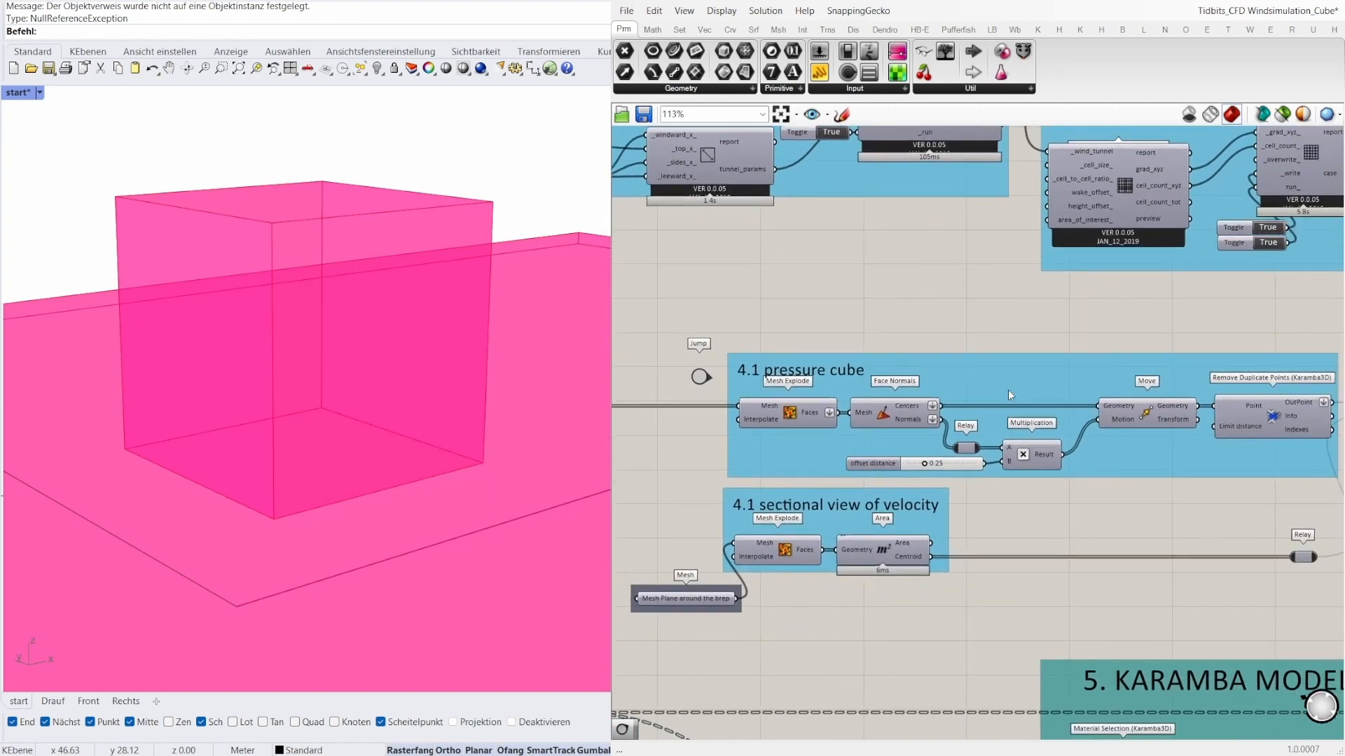
pyautogui.moveTo(1018, 400)
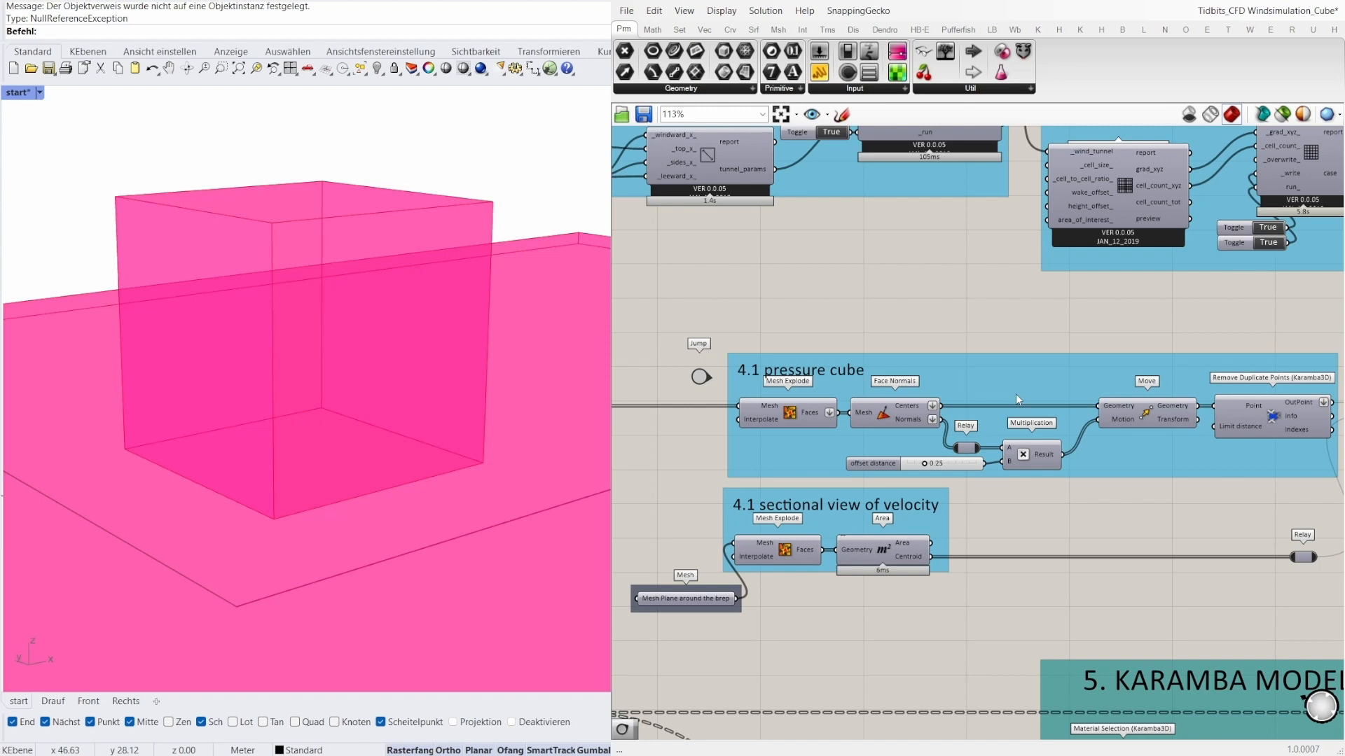
# Step: Pan the canvas down to the 4.1 pressure cube and velocity section groups
pyautogui.moveTo(1017, 399); pyautogui.dragTo(1038, 457)
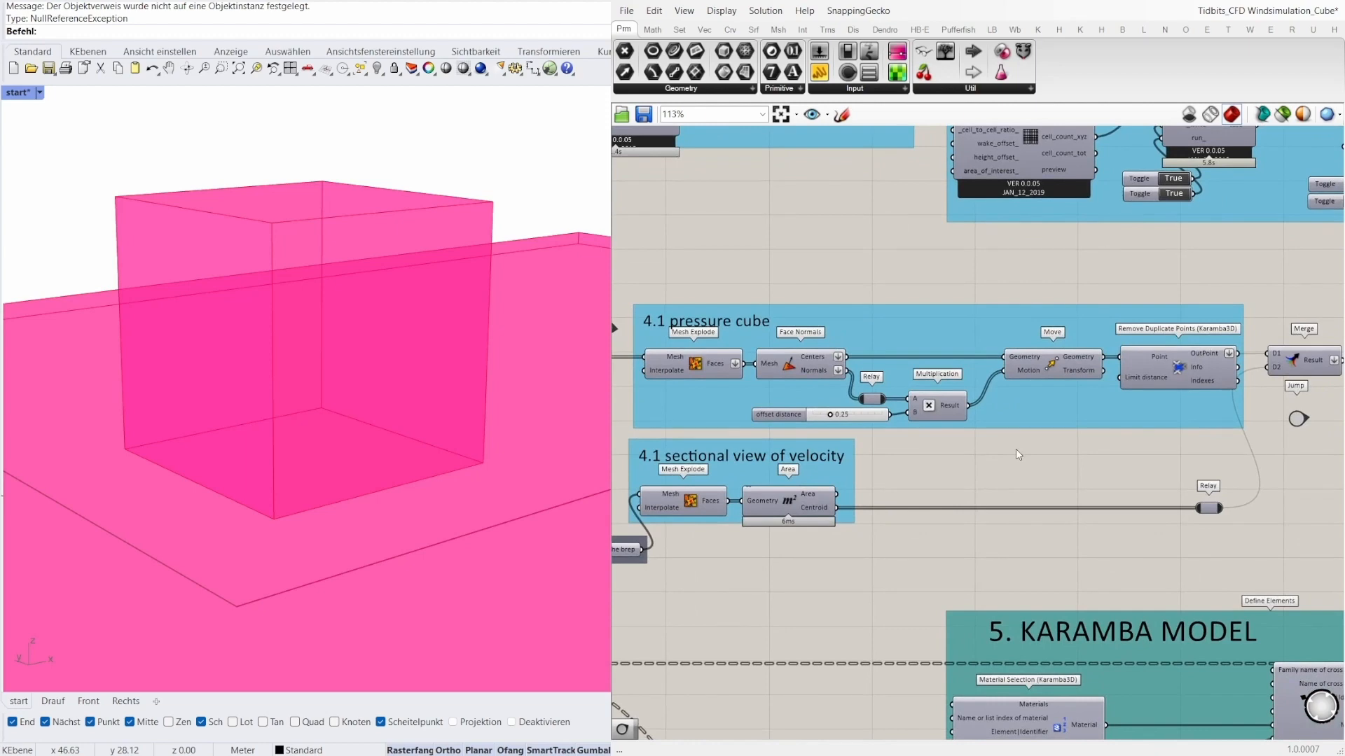
pyautogui.hscroll(3)
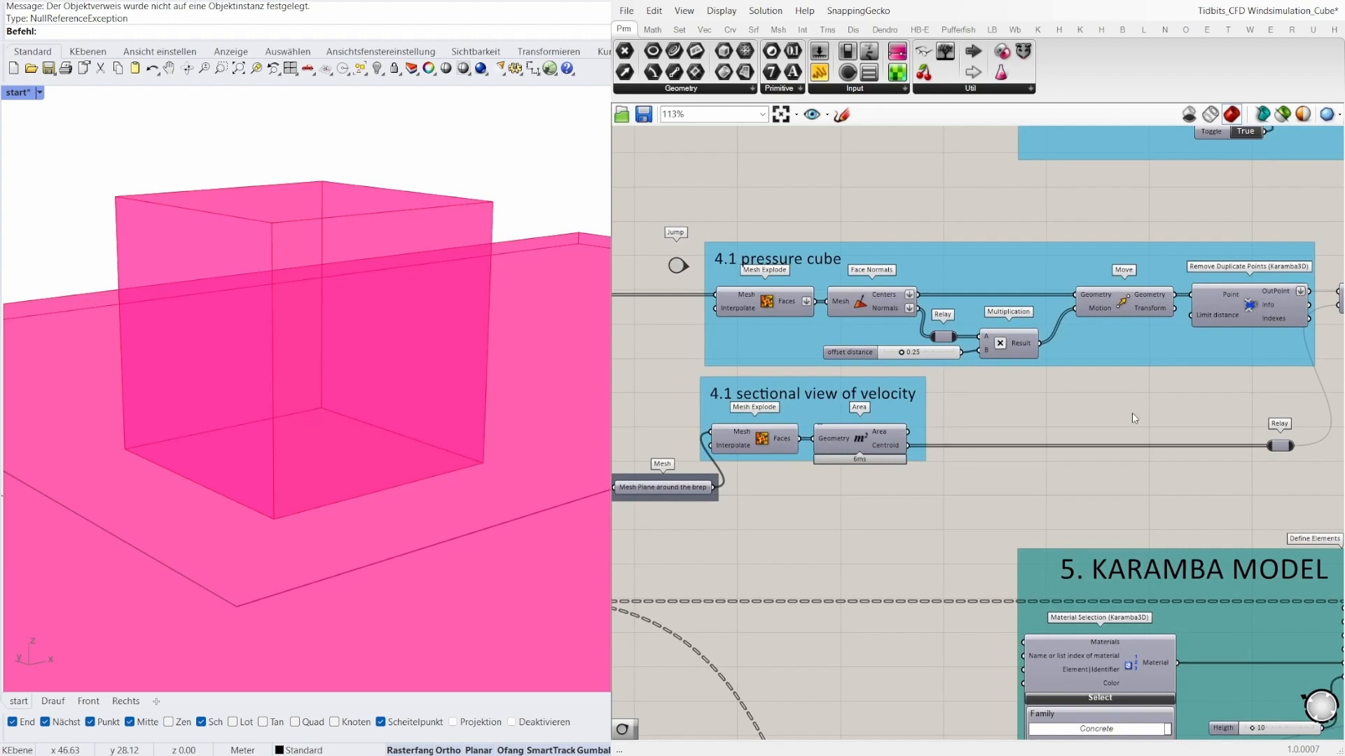
pyautogui.moveTo(914, 507)
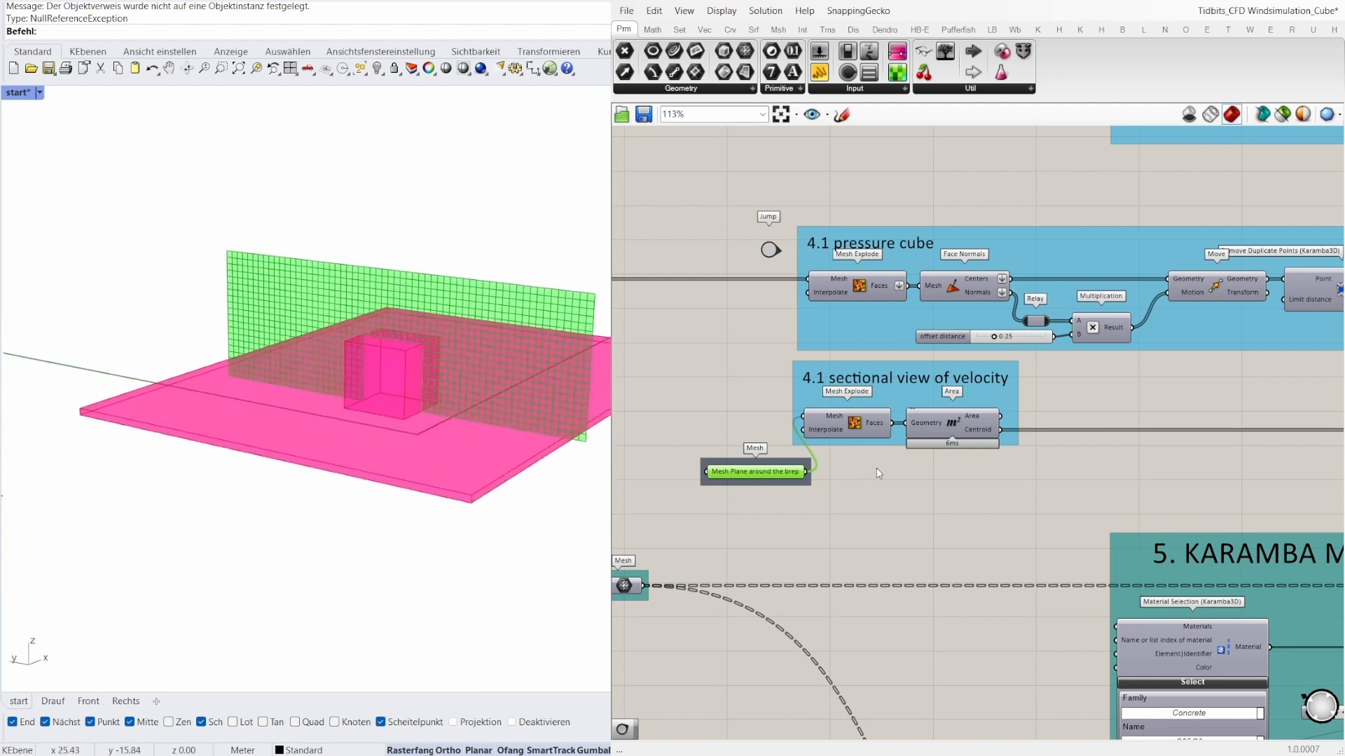
pyautogui.moveTo(1087, 463)
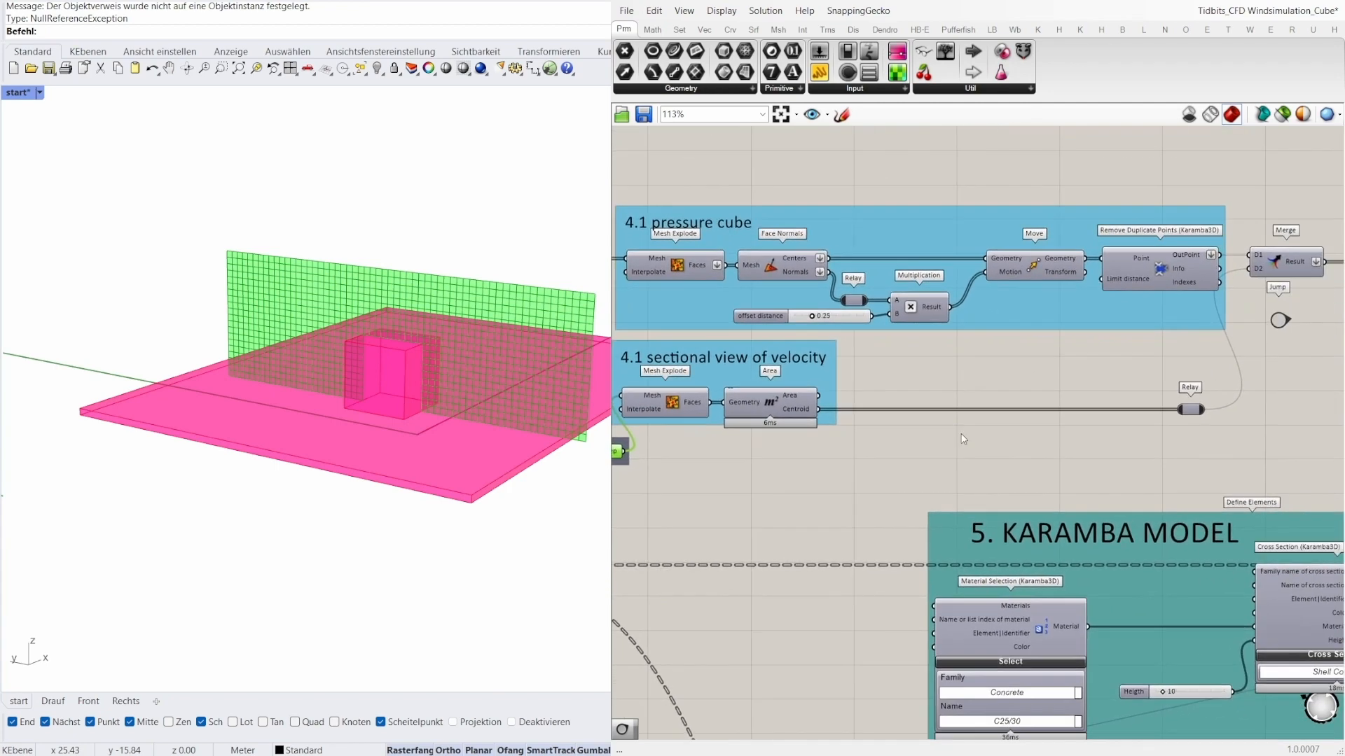
pyautogui.moveTo(1084, 433)
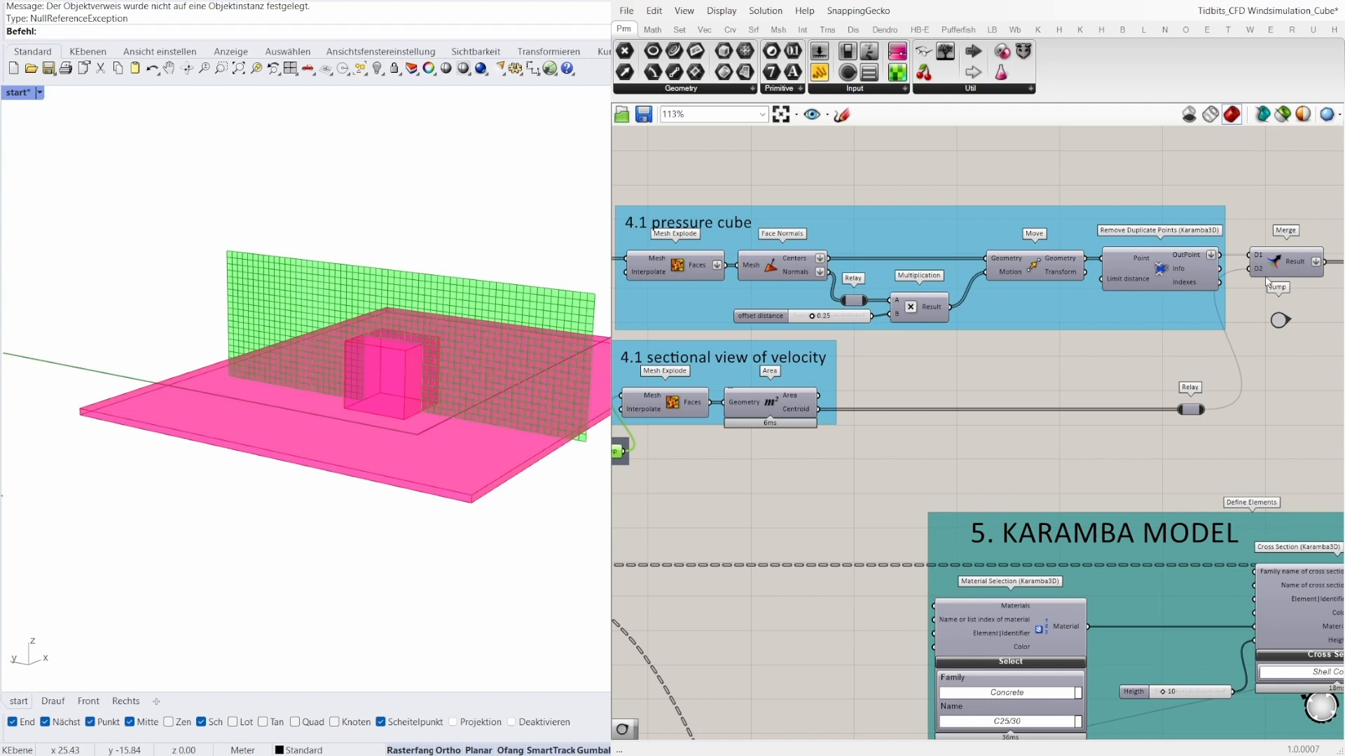
pyautogui.moveTo(1133, 446)
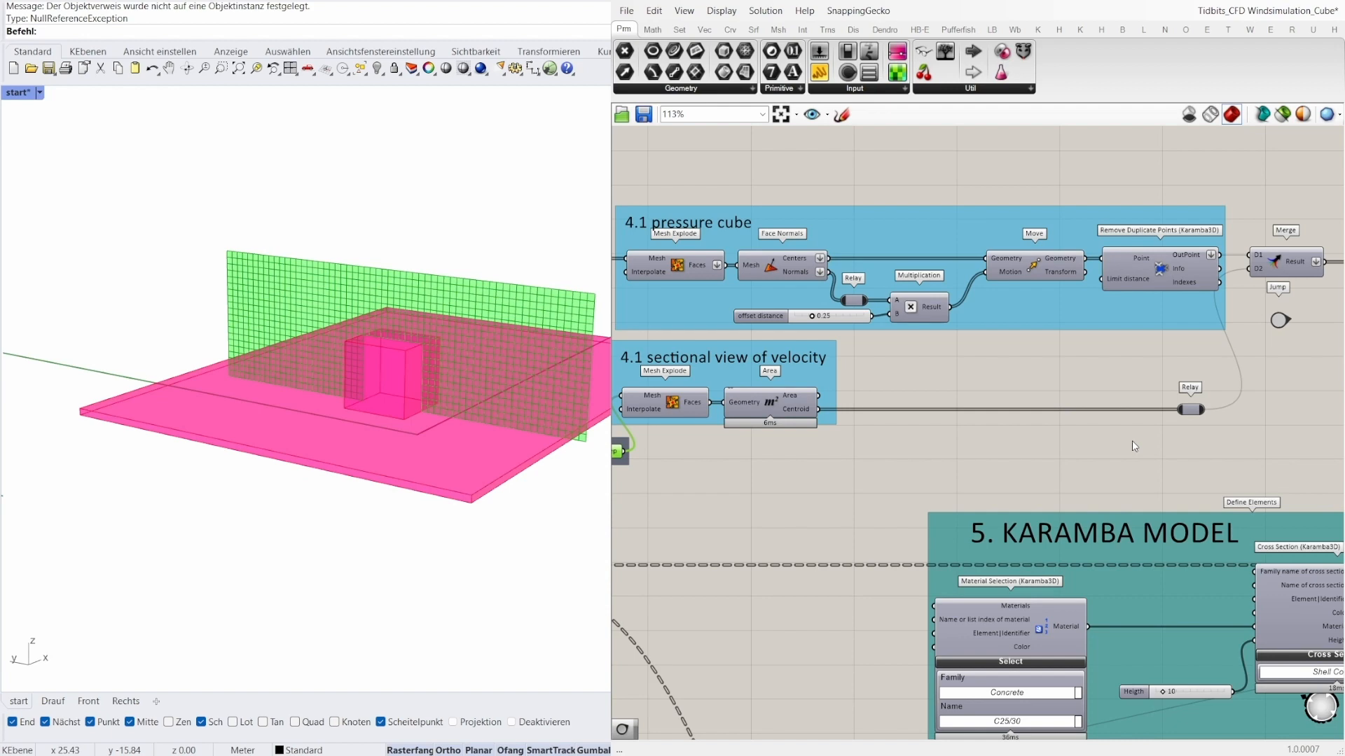
pyautogui.moveTo(1070, 443)
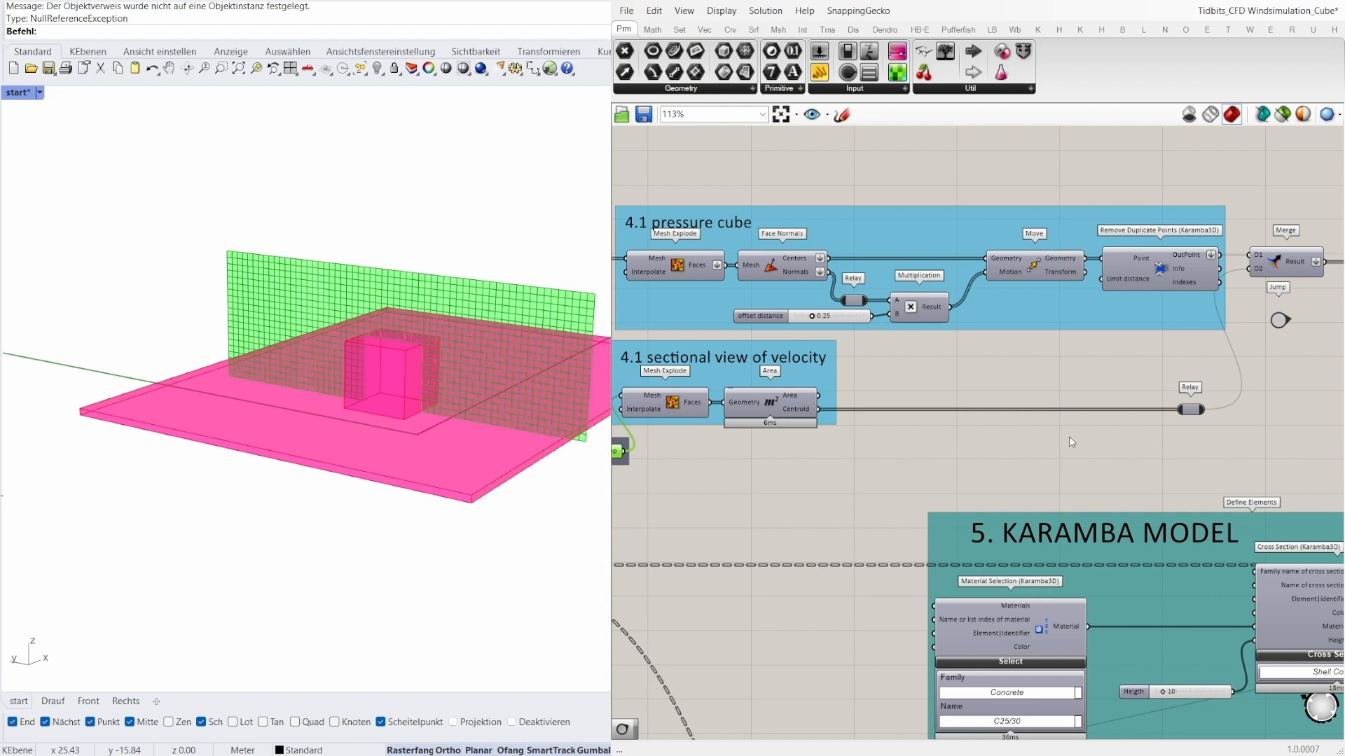
pyautogui.moveTo(1051, 408)
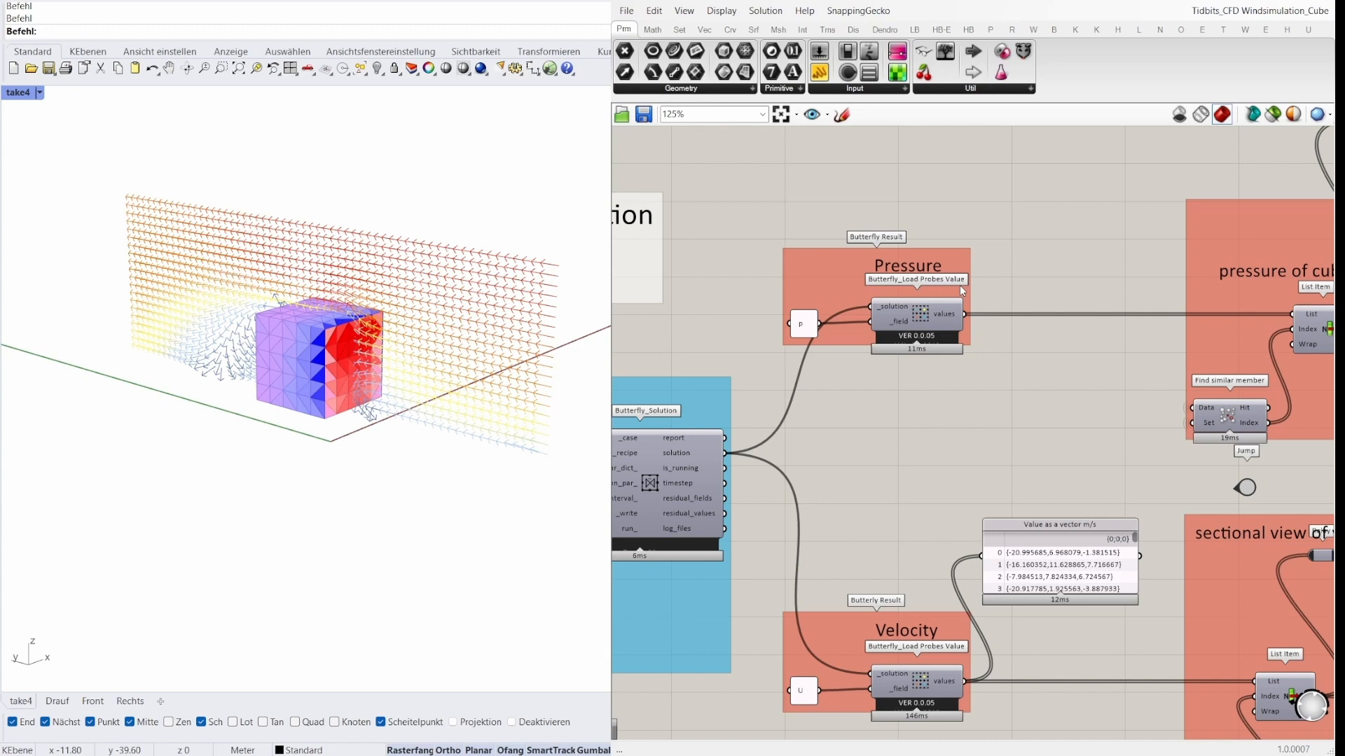
pyautogui.moveTo(822, 333)
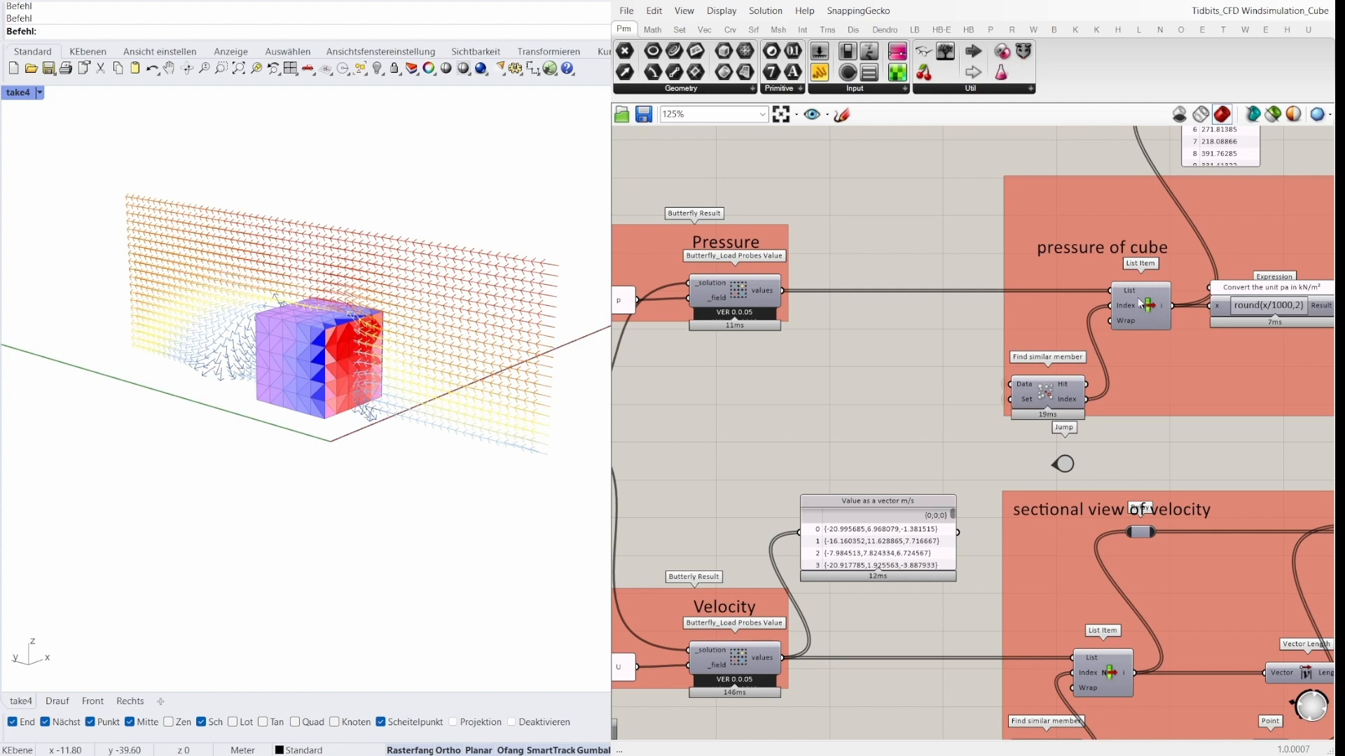
pyautogui.moveTo(1045, 376)
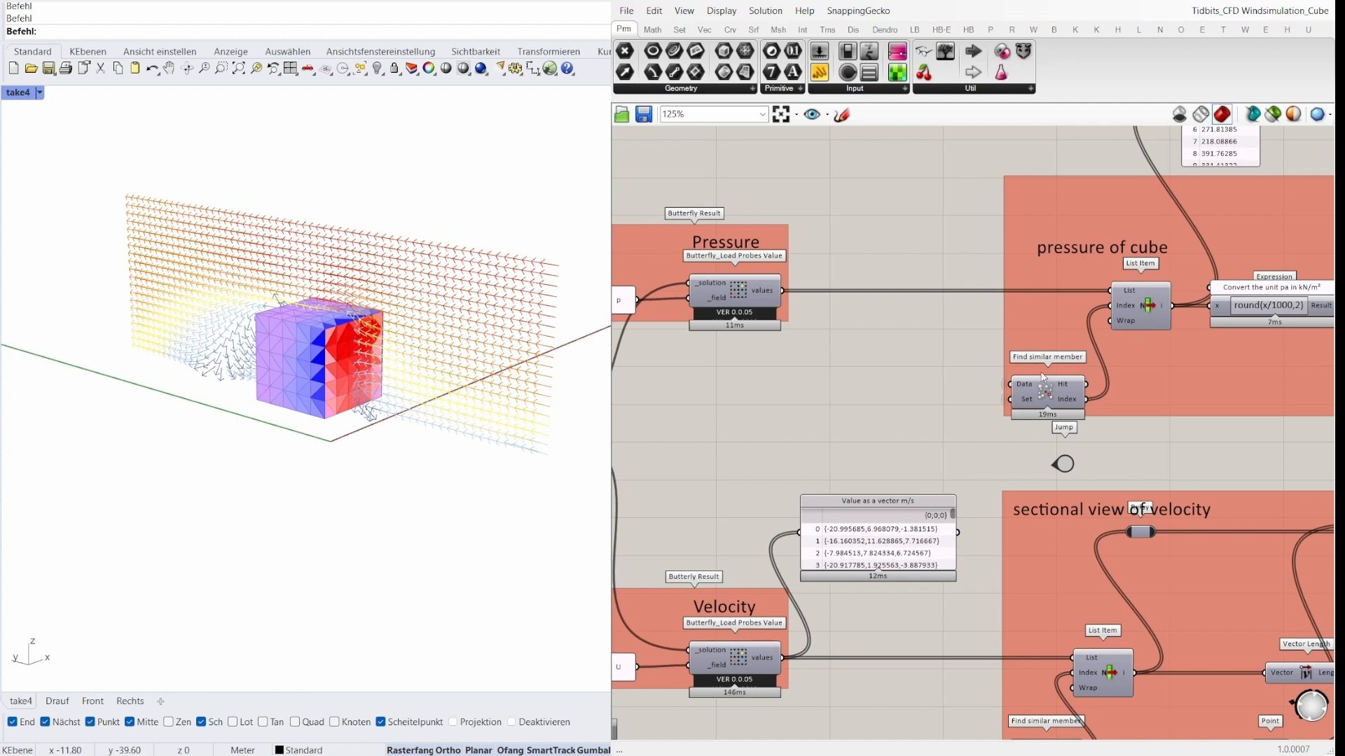
pyautogui.moveTo(1032, 392)
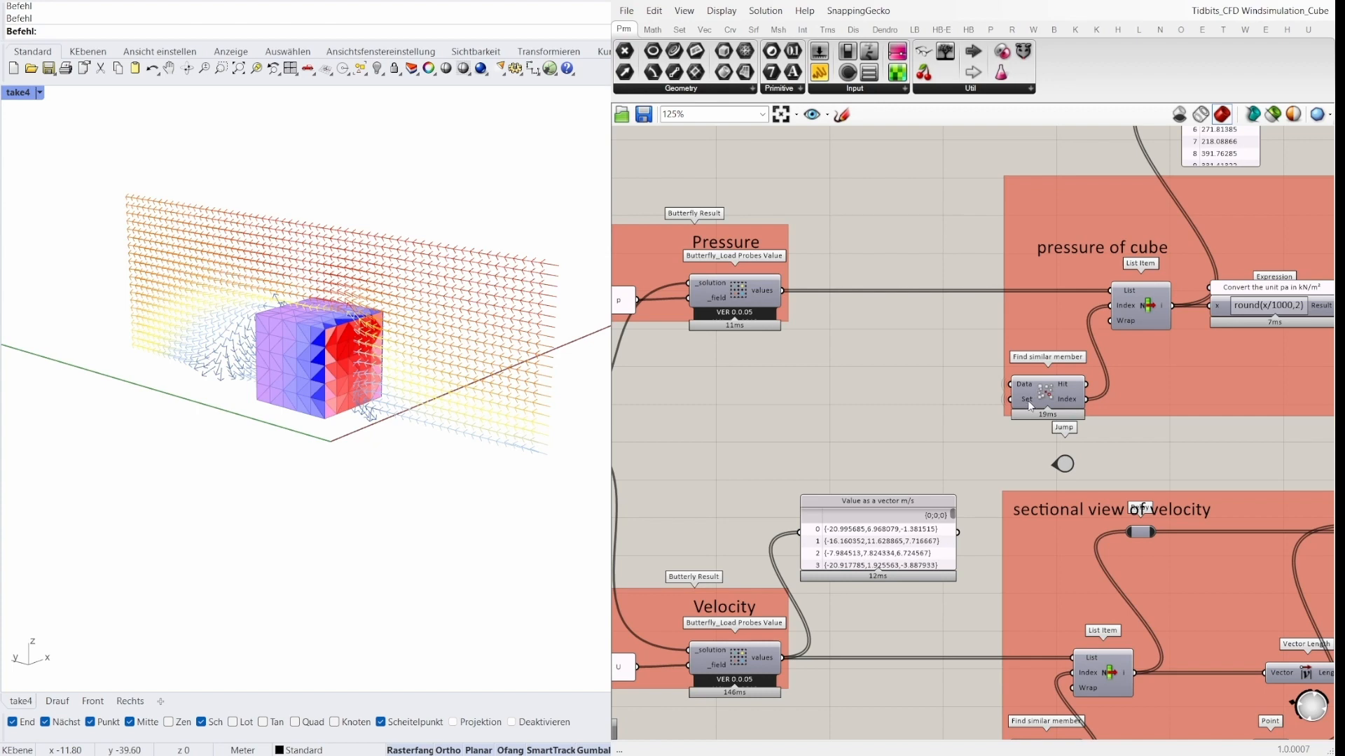
pyautogui.moveTo(1069, 459)
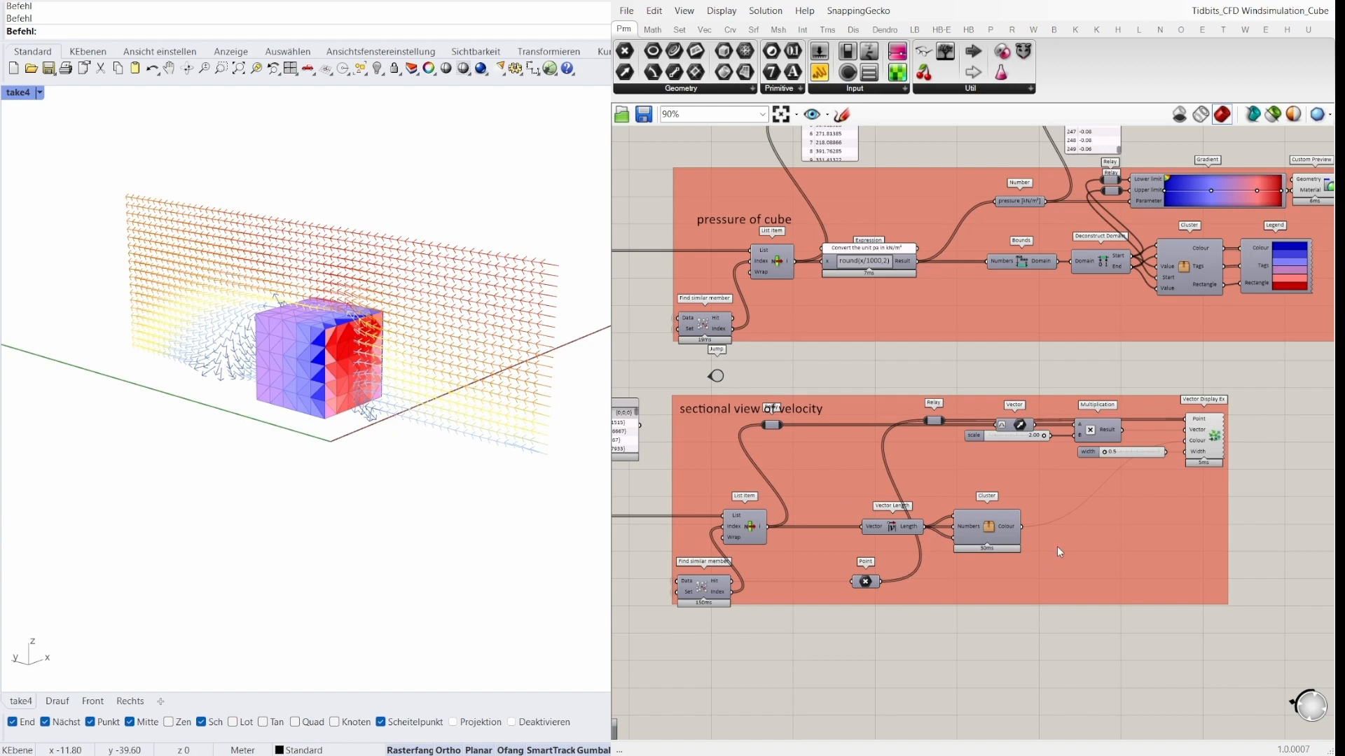
pyautogui.moveTo(1110, 574)
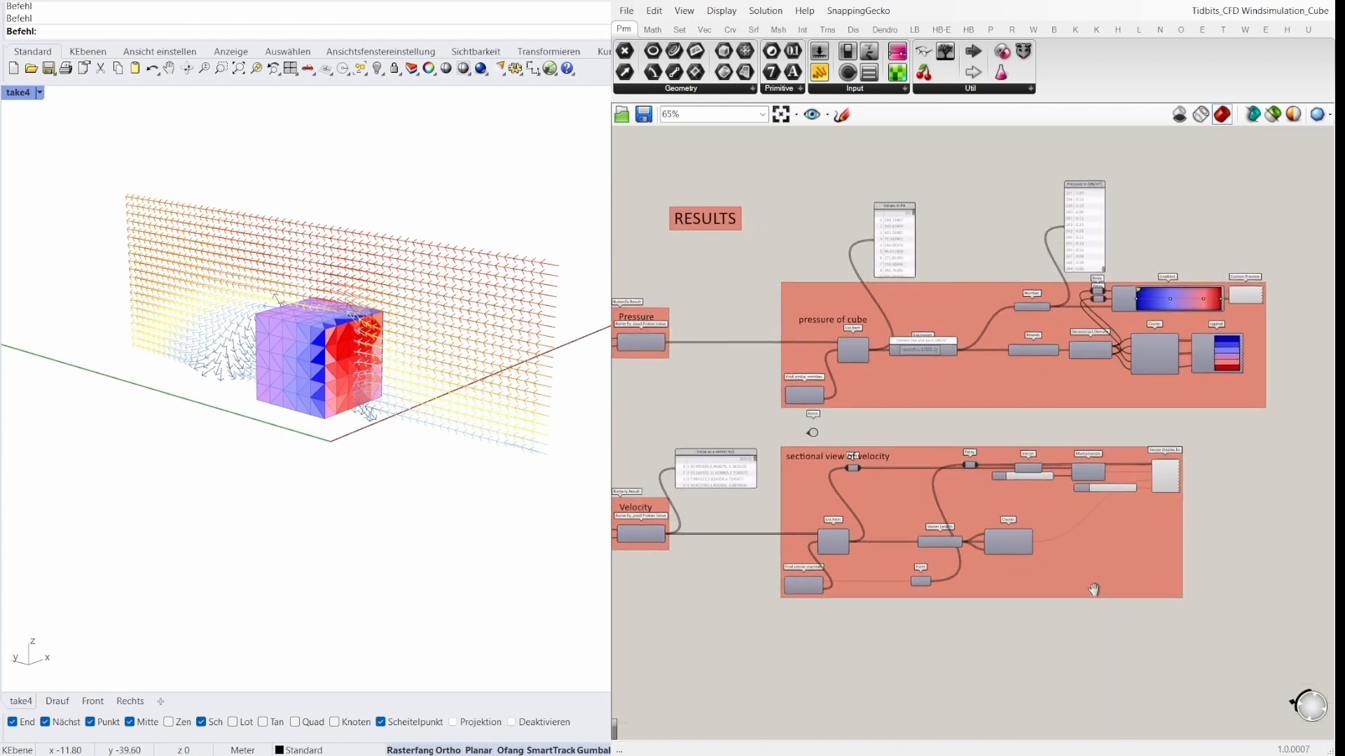
# Step: Zoom the canvas out to reach the 5. KARAMBA MODEL group with its shell cross sections and loads
pyautogui.scroll(-3)
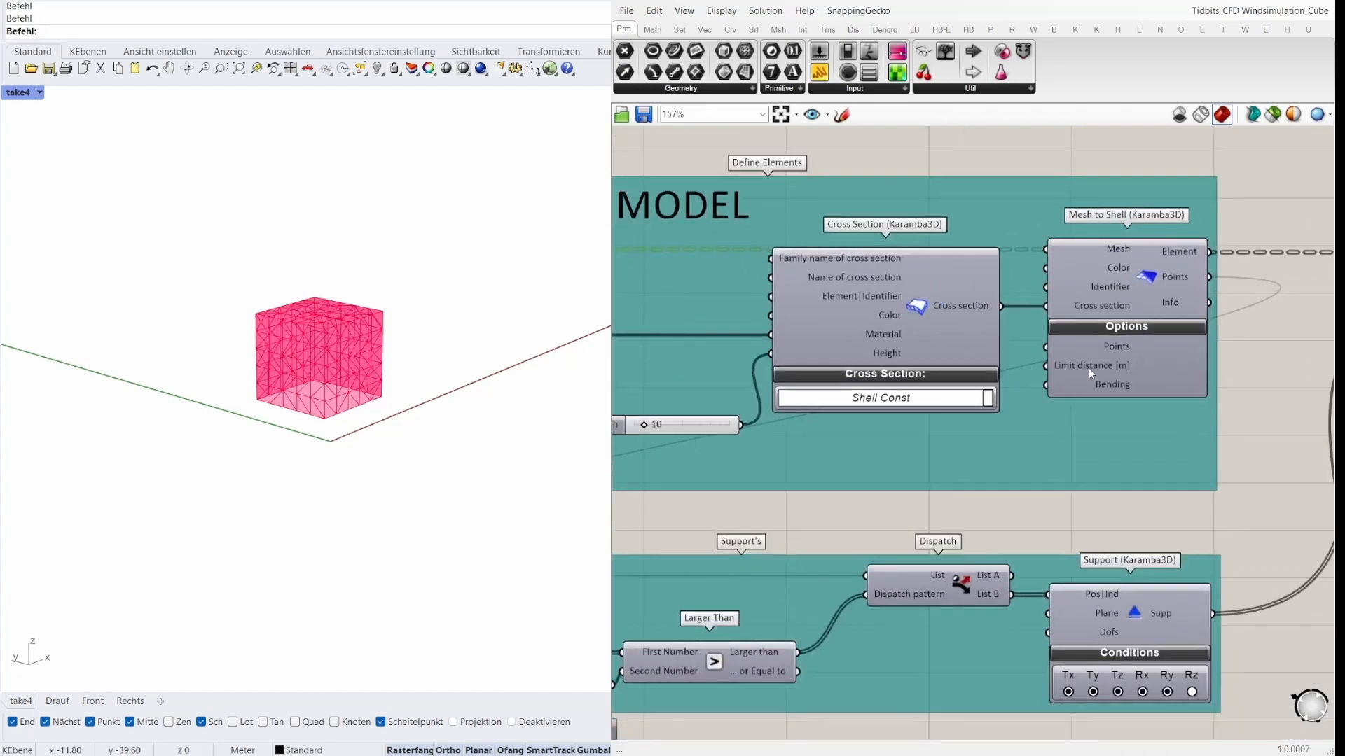
pyautogui.scroll(-3)
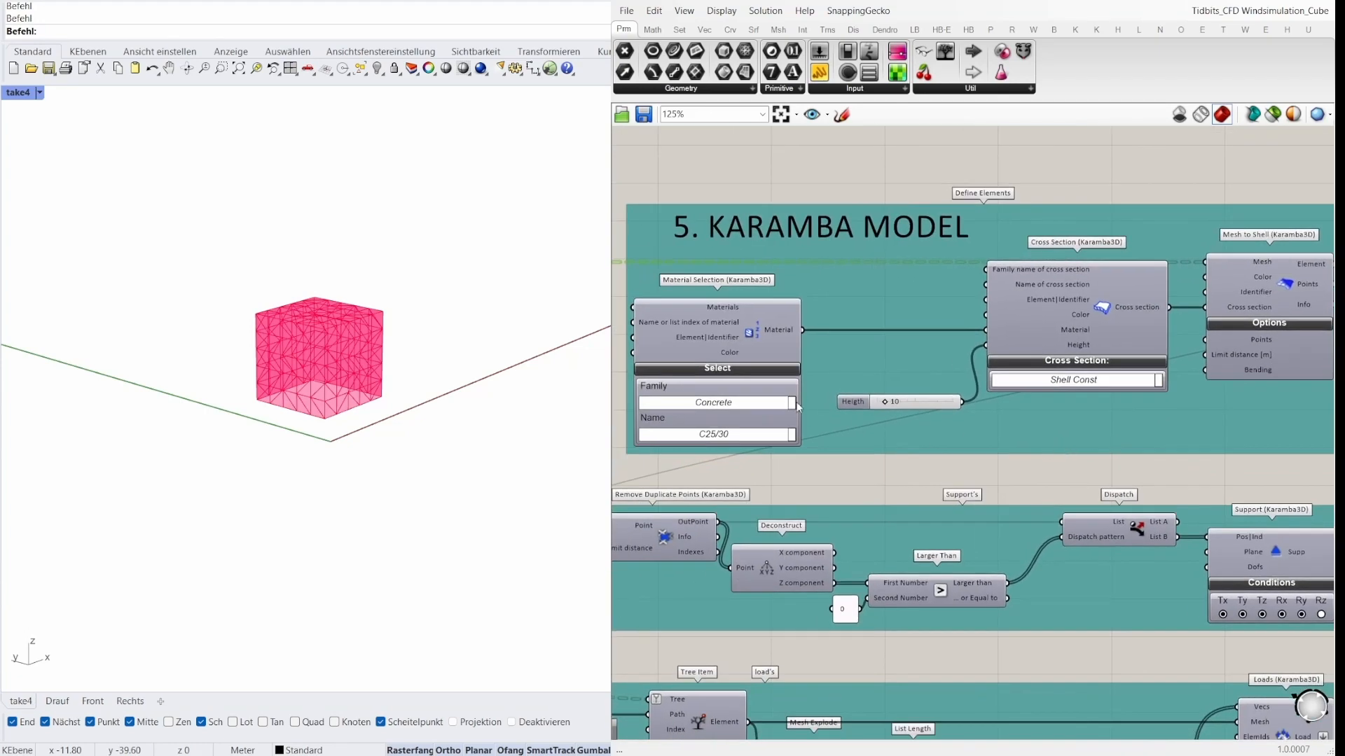
pyautogui.moveTo(896, 416)
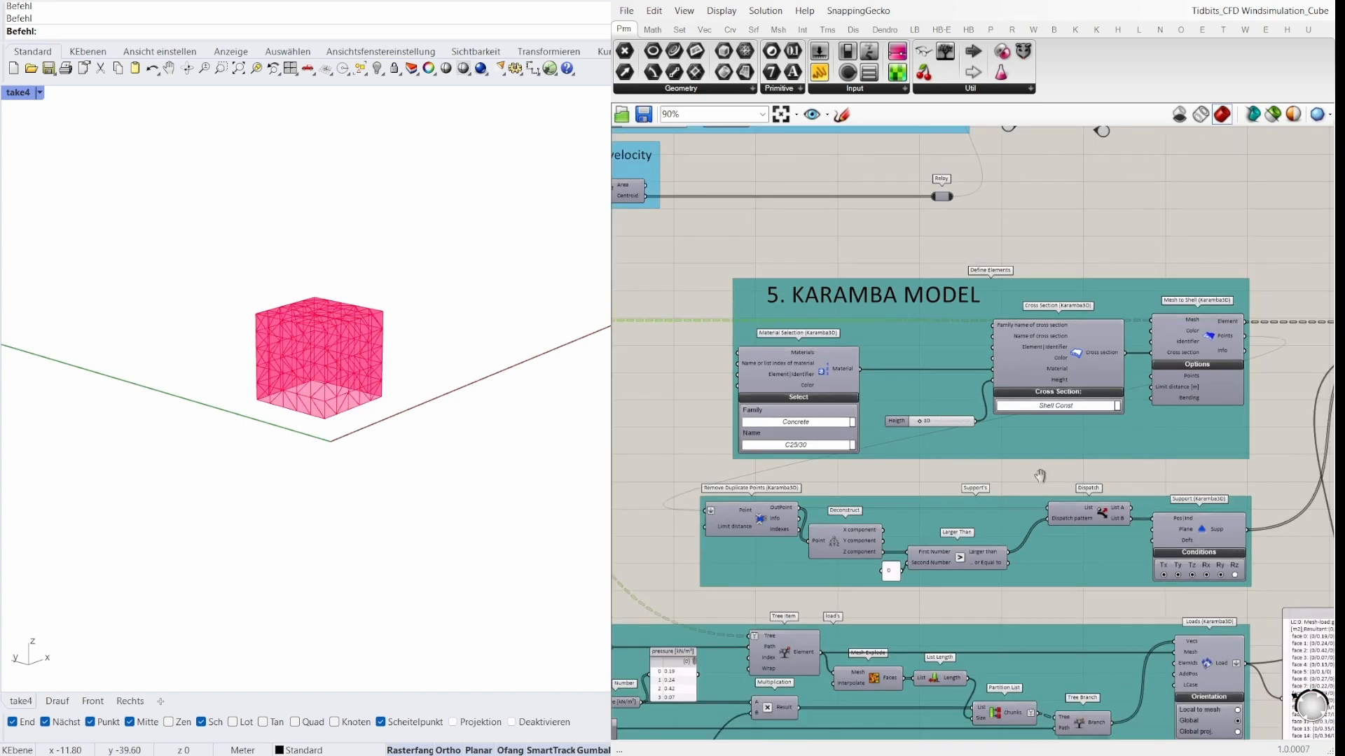
pyautogui.scroll(-3)
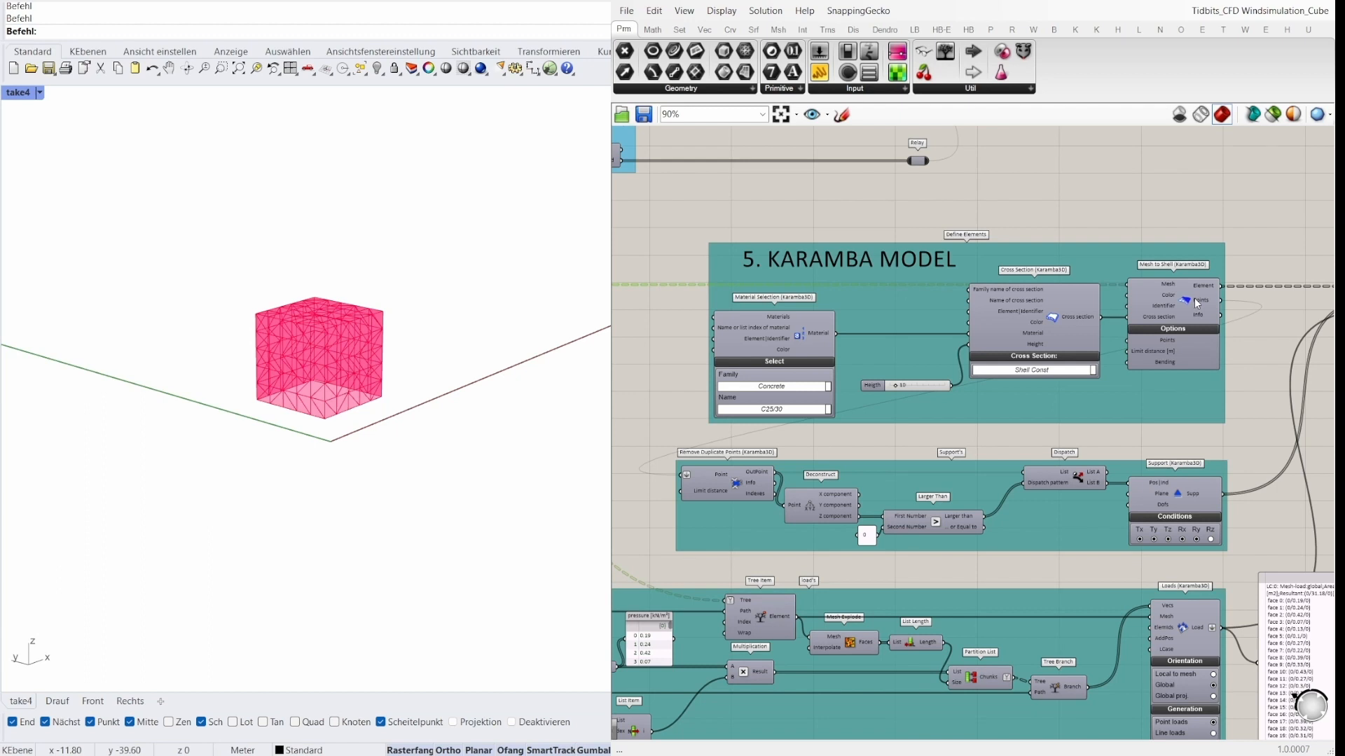
pyautogui.moveTo(1143, 329)
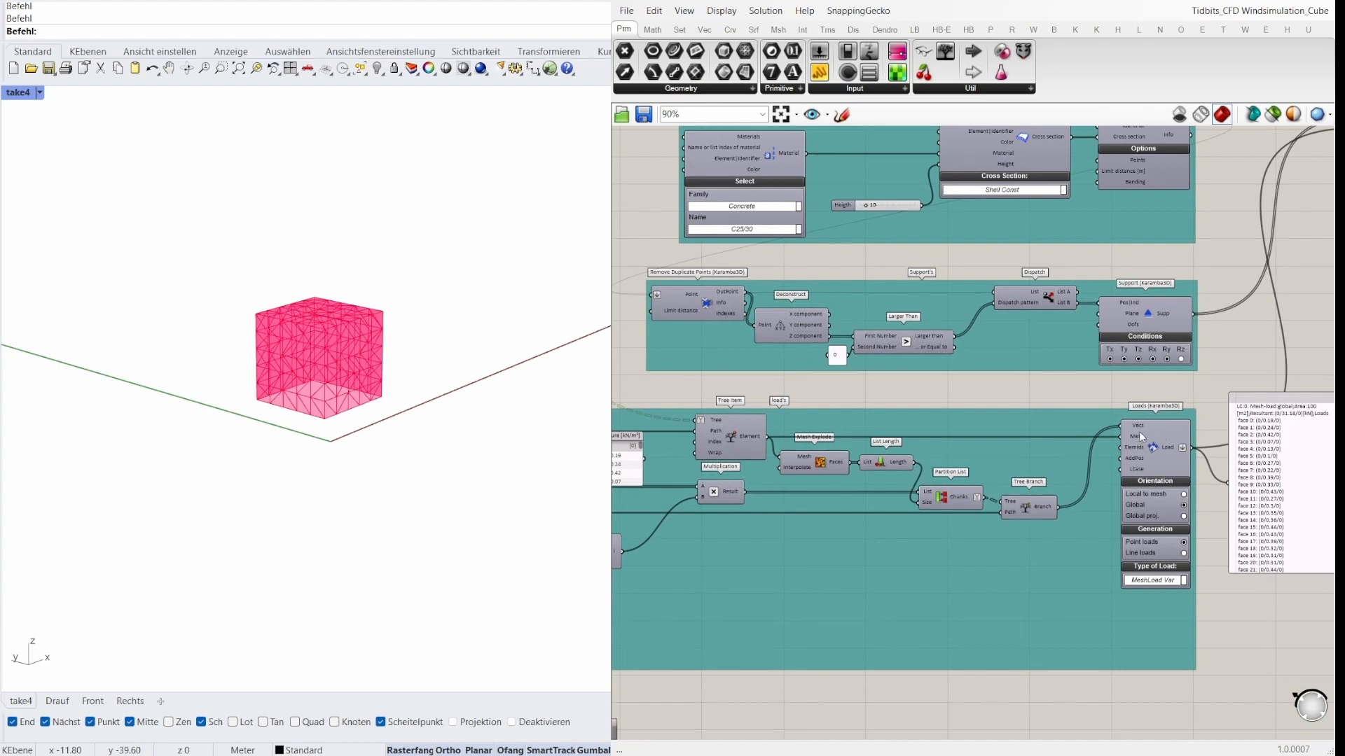
pyautogui.moveTo(1140, 433)
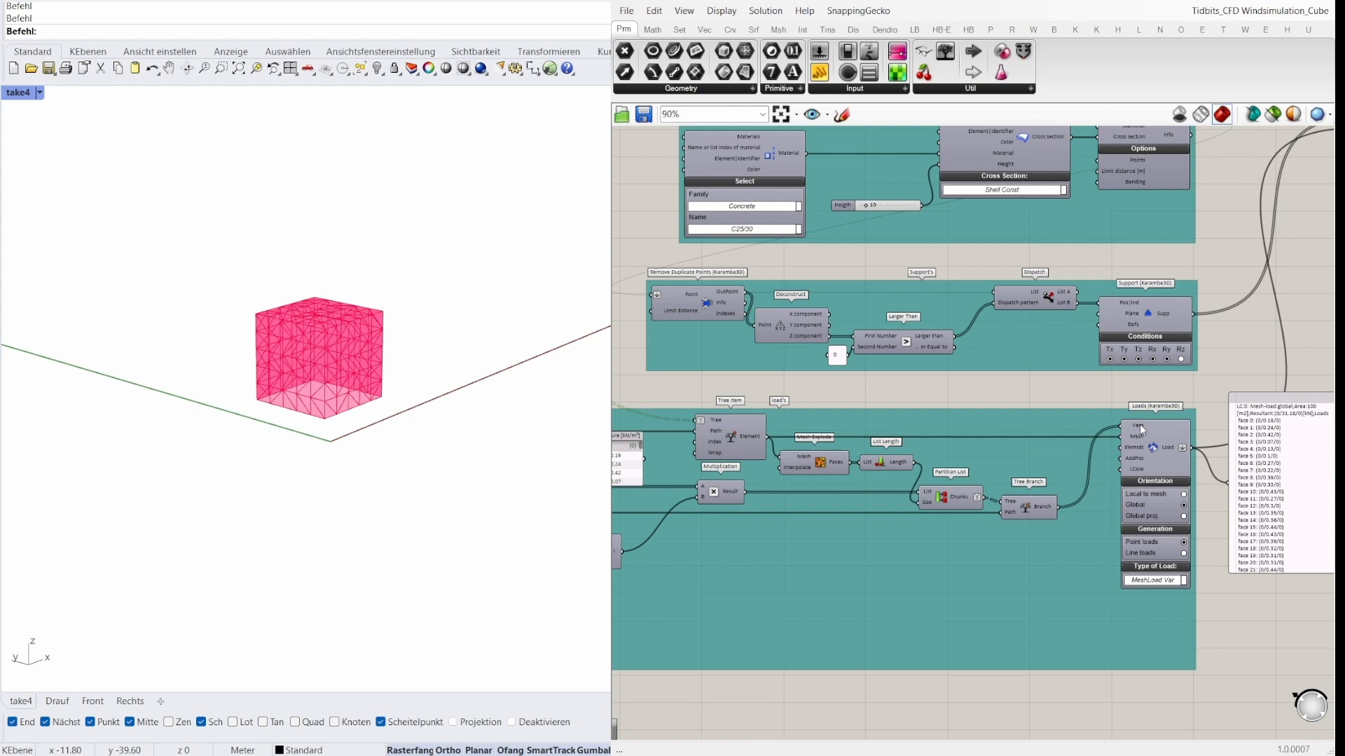
pyautogui.moveTo(1151, 465)
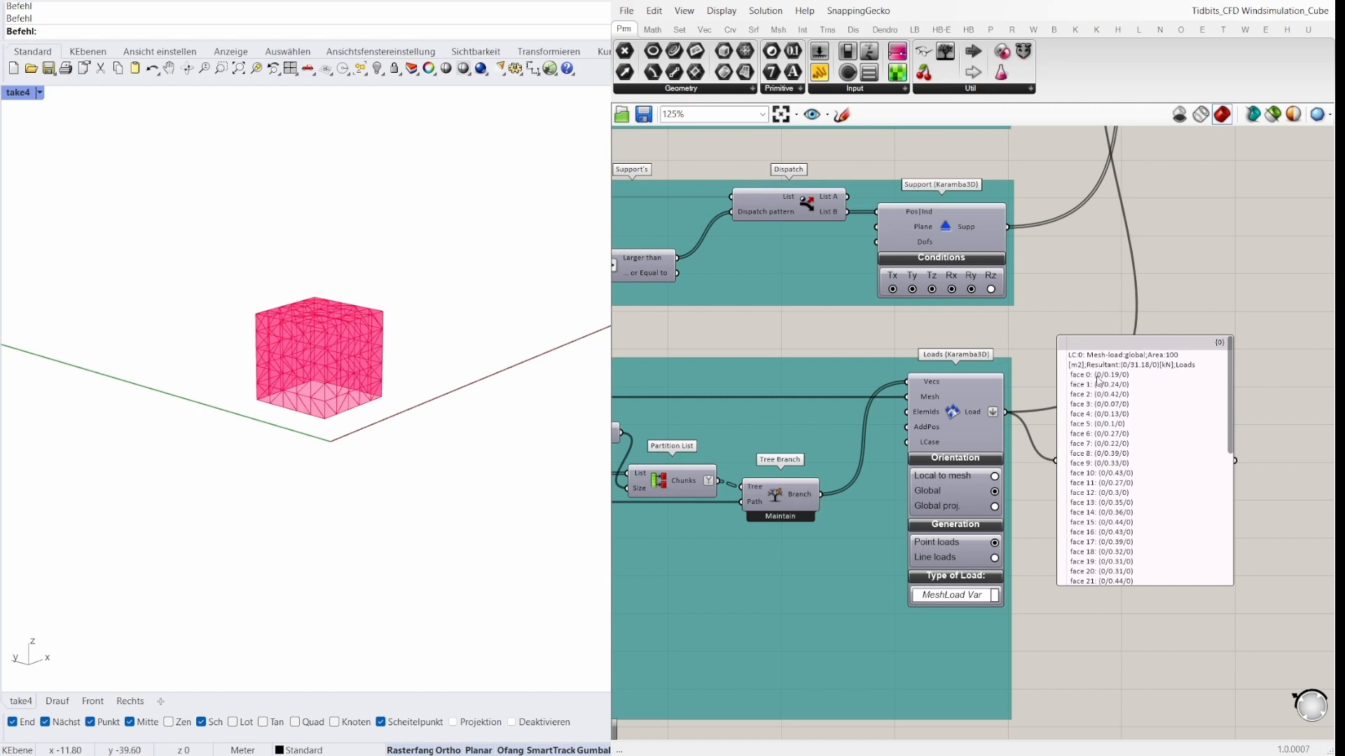
pyautogui.moveTo(1102, 467)
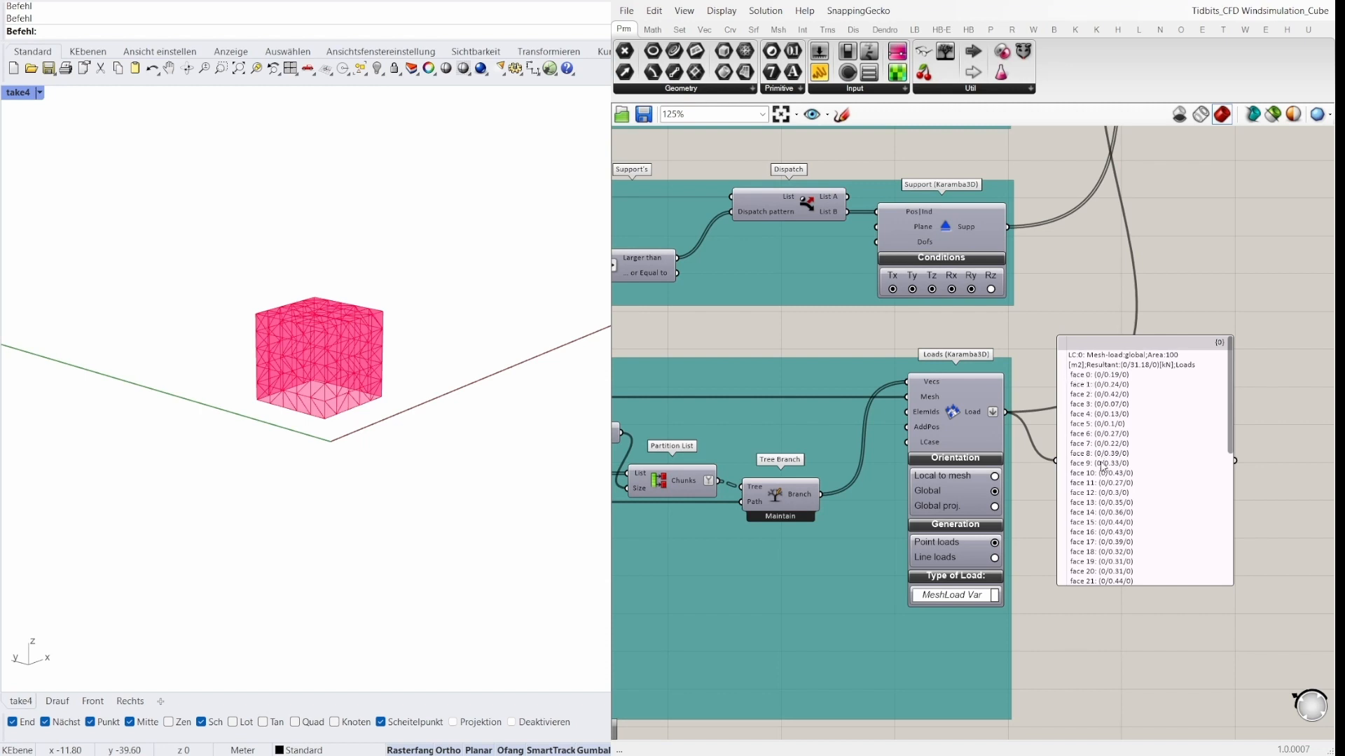
pyautogui.moveTo(1019, 530)
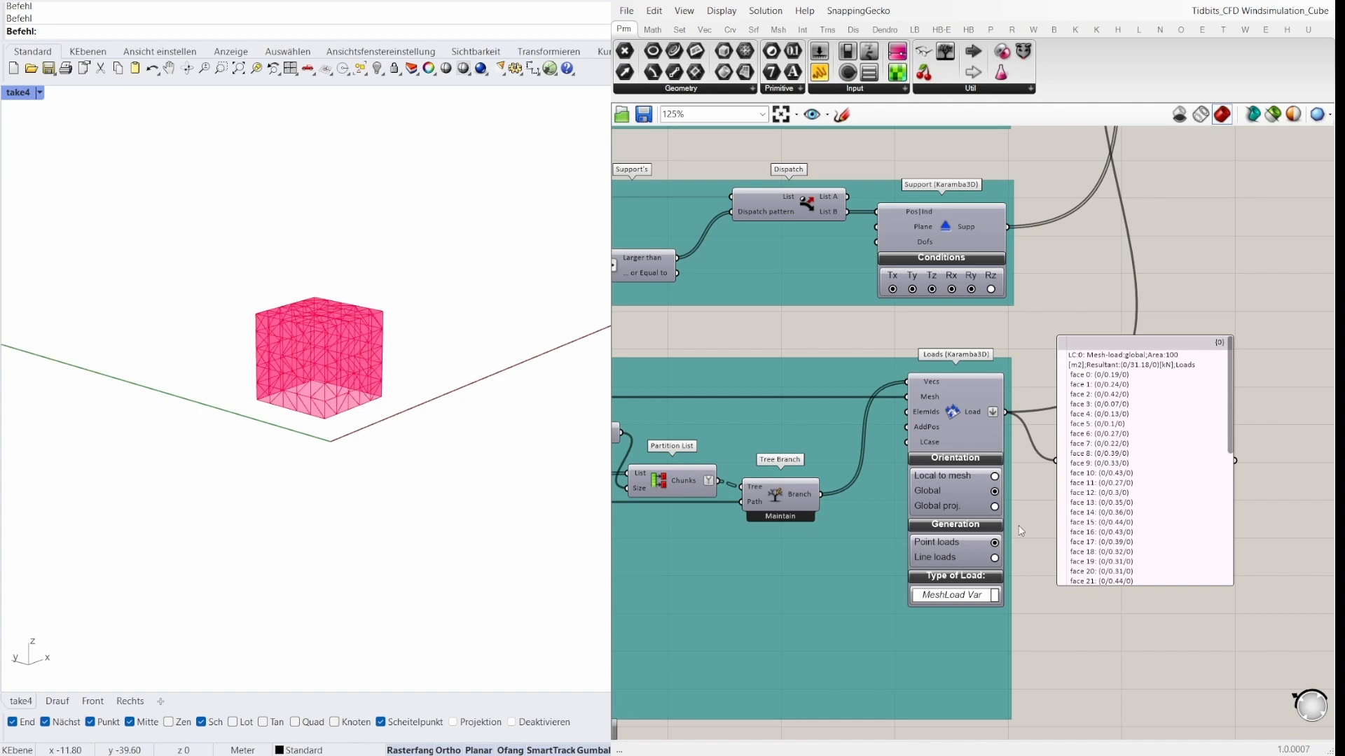
pyautogui.scroll(-3)
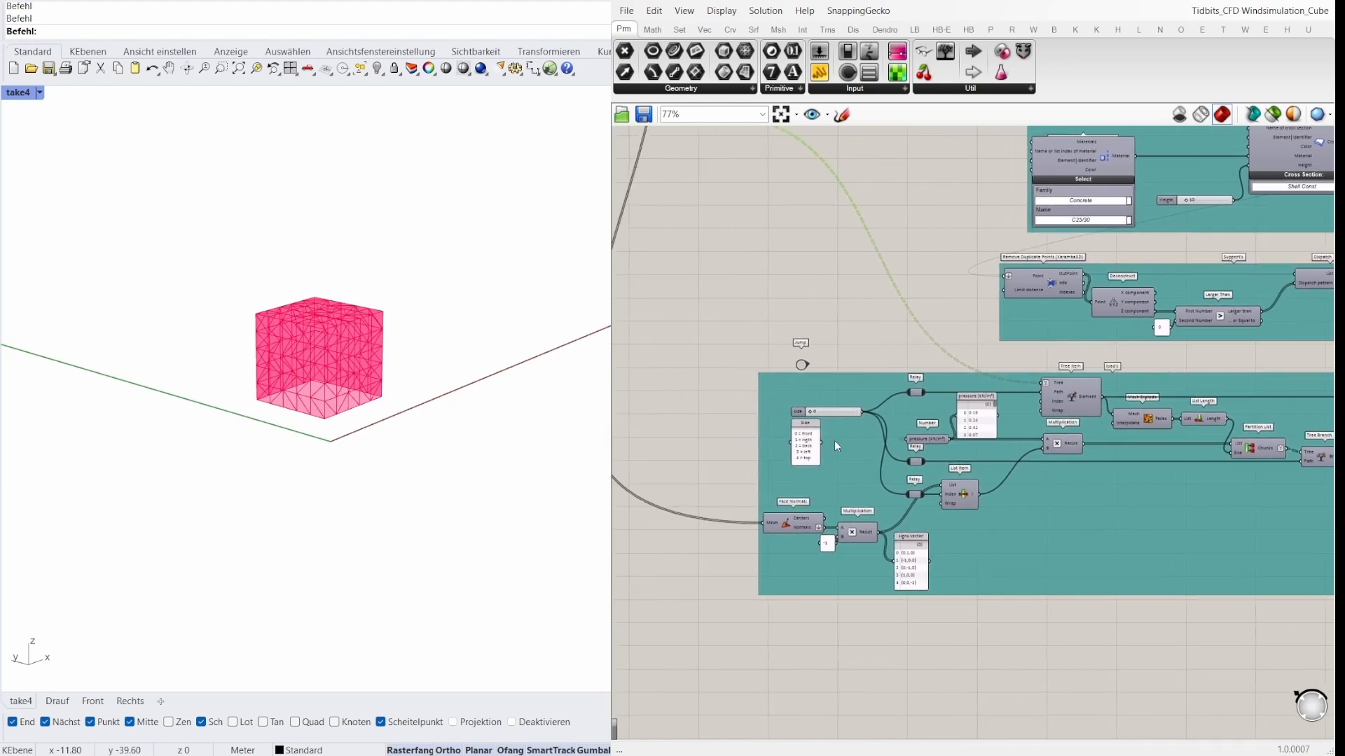
pyautogui.scroll(-3)
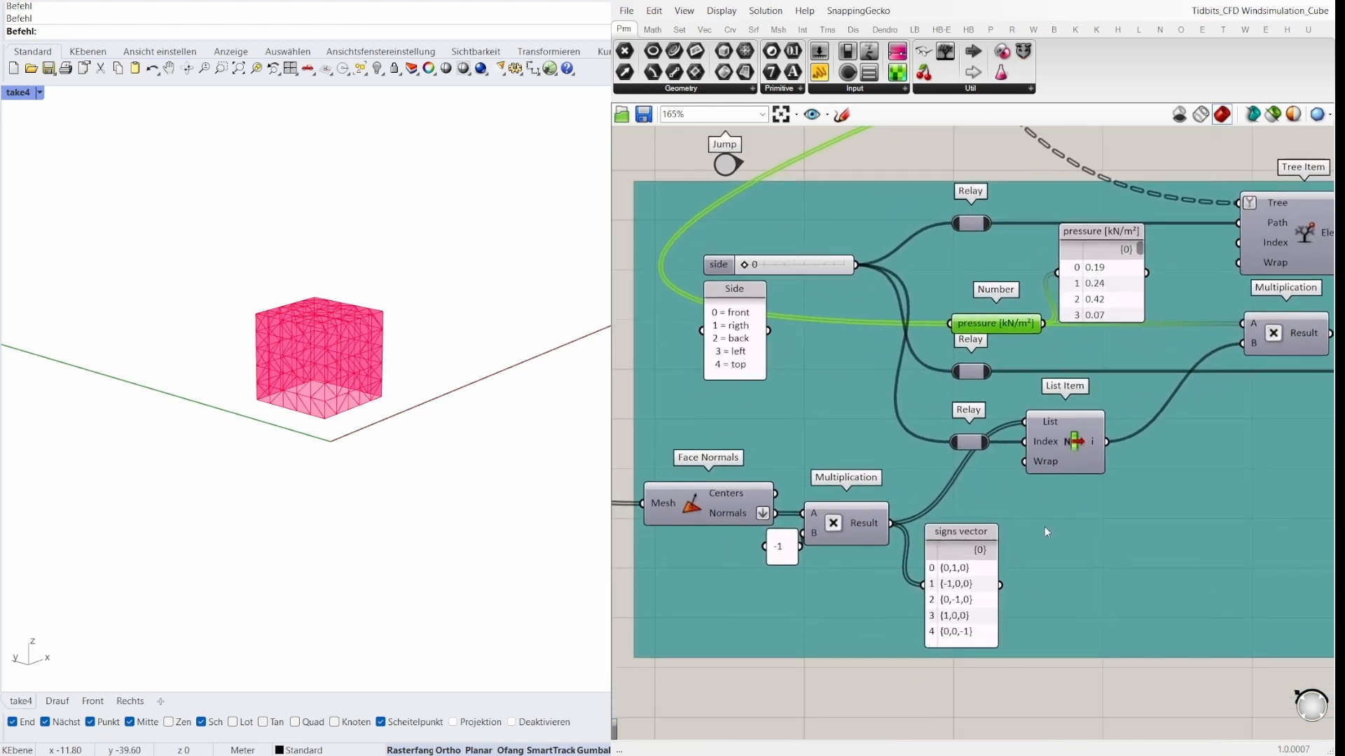
pyautogui.moveTo(998, 533)
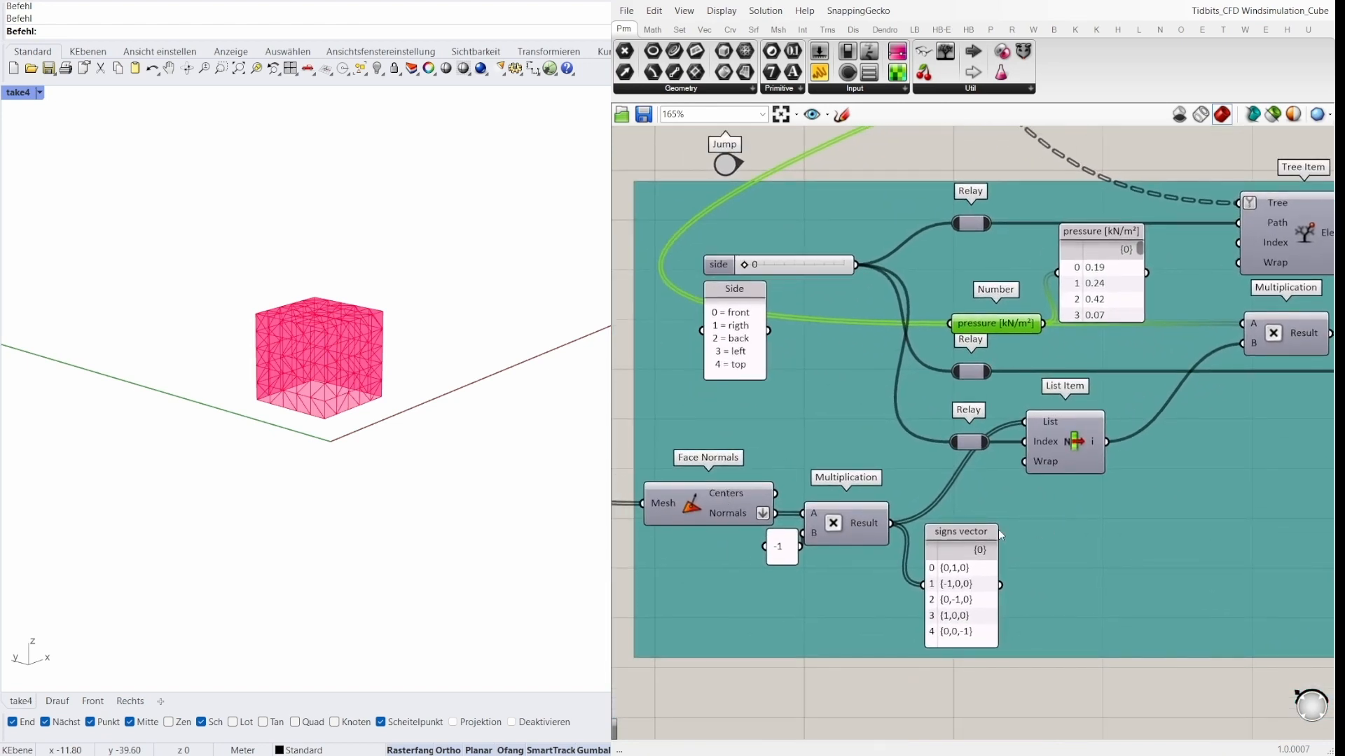
pyautogui.moveTo(855, 554)
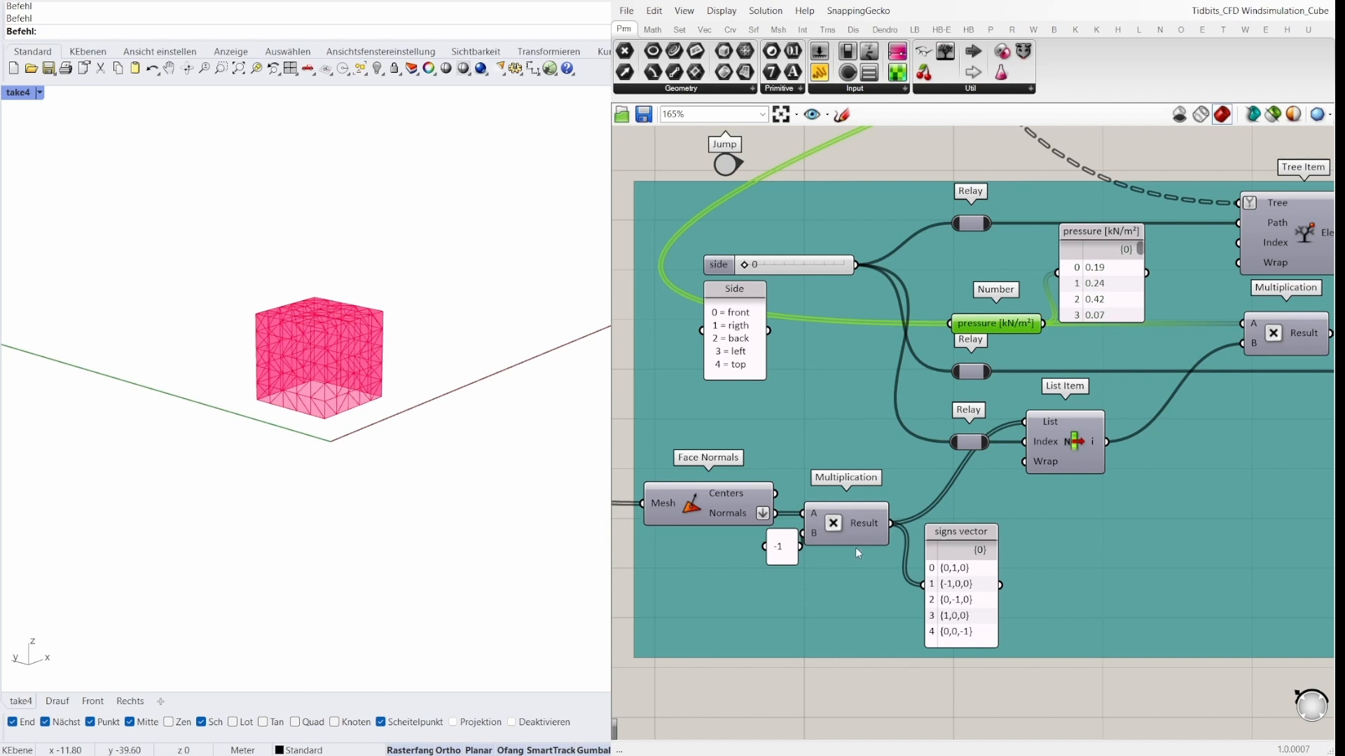
pyautogui.moveTo(884, 547)
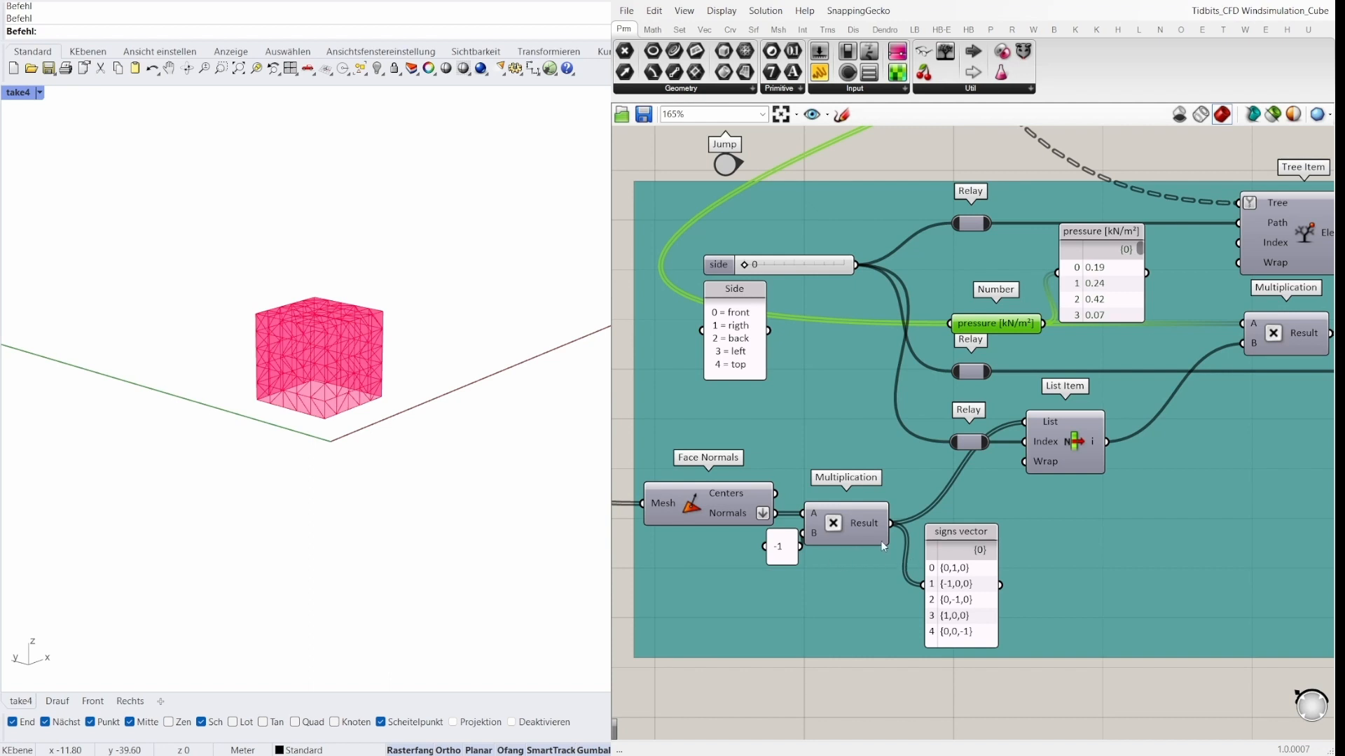
pyautogui.scroll(-3)
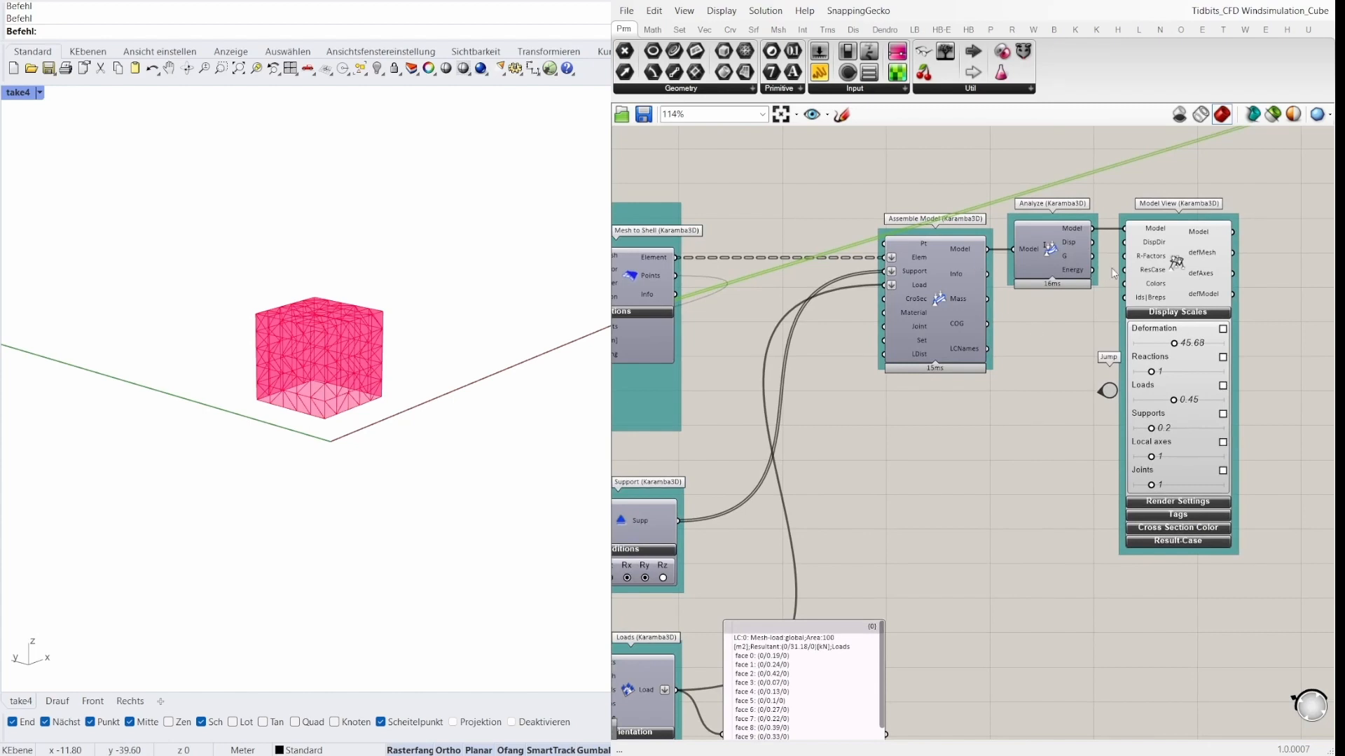
pyautogui.moveTo(1169, 213)
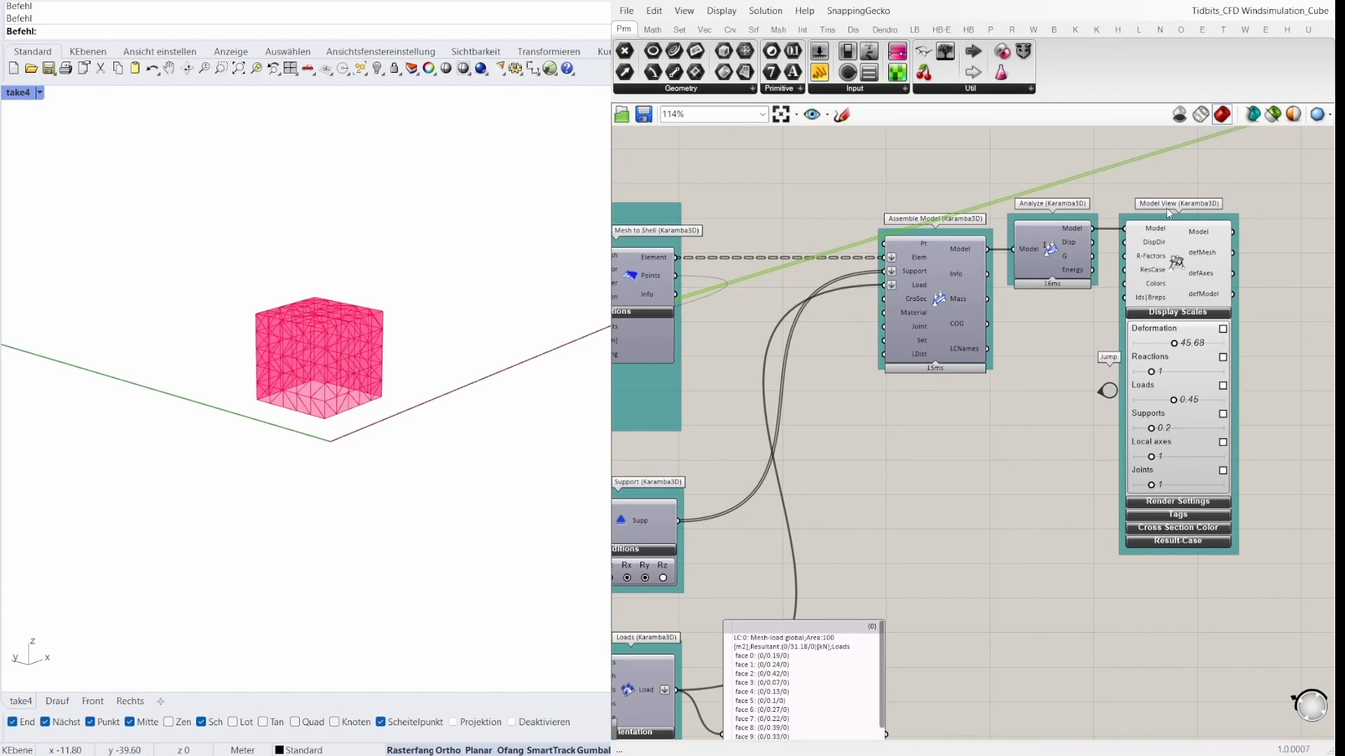
pyautogui.moveTo(1208, 277)
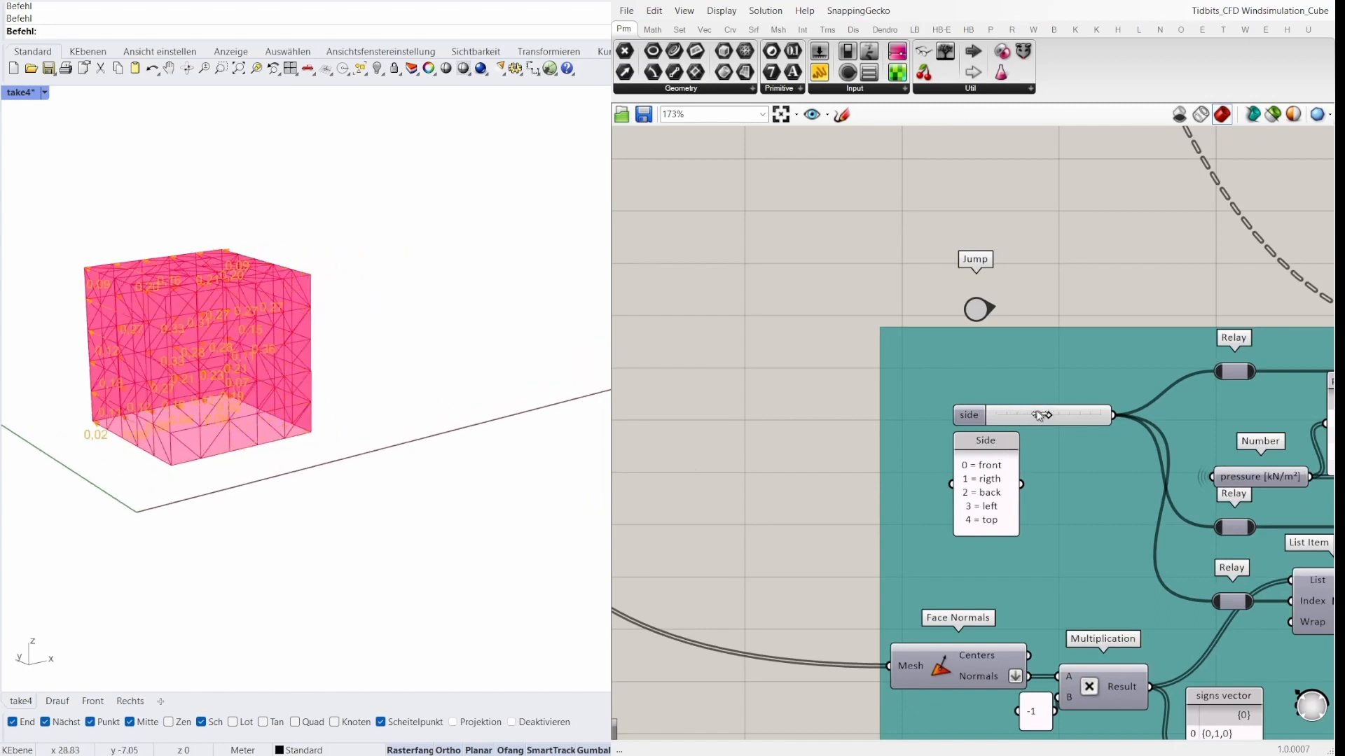
# Step: Step the 'side' slider from 3 (left) to 4 so the pressure loads move onto the cube's top face
pyautogui.moveTo(1041, 415); pyautogui.dragTo(1064, 414)
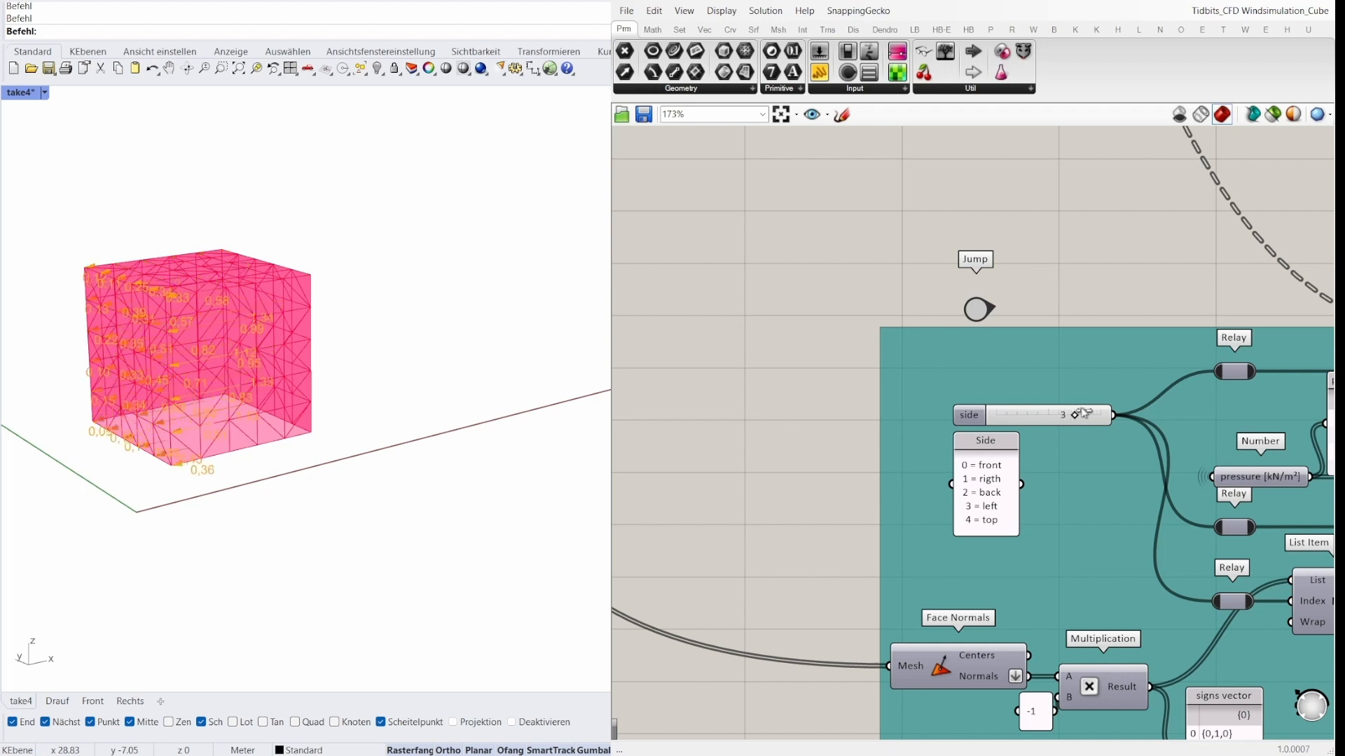
pyautogui.moveTo(1076, 415); pyautogui.dragTo(1101, 414)
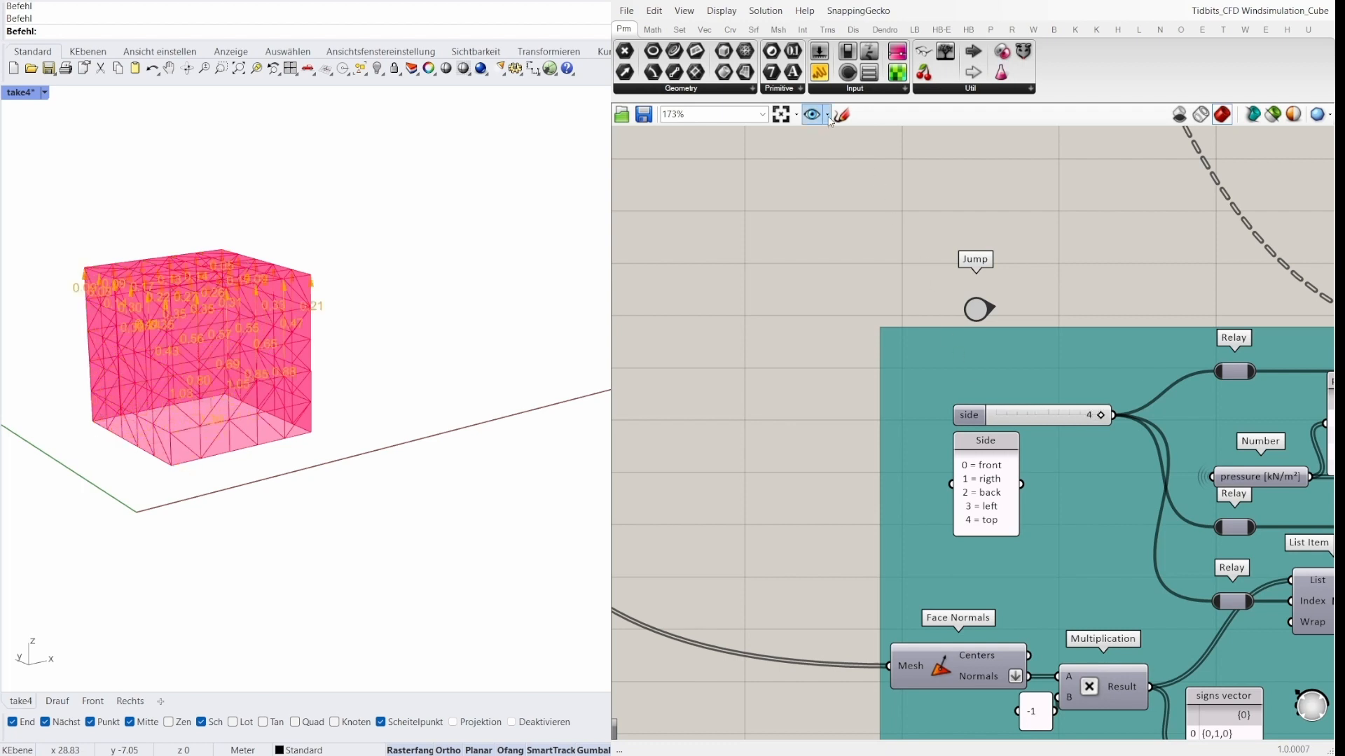